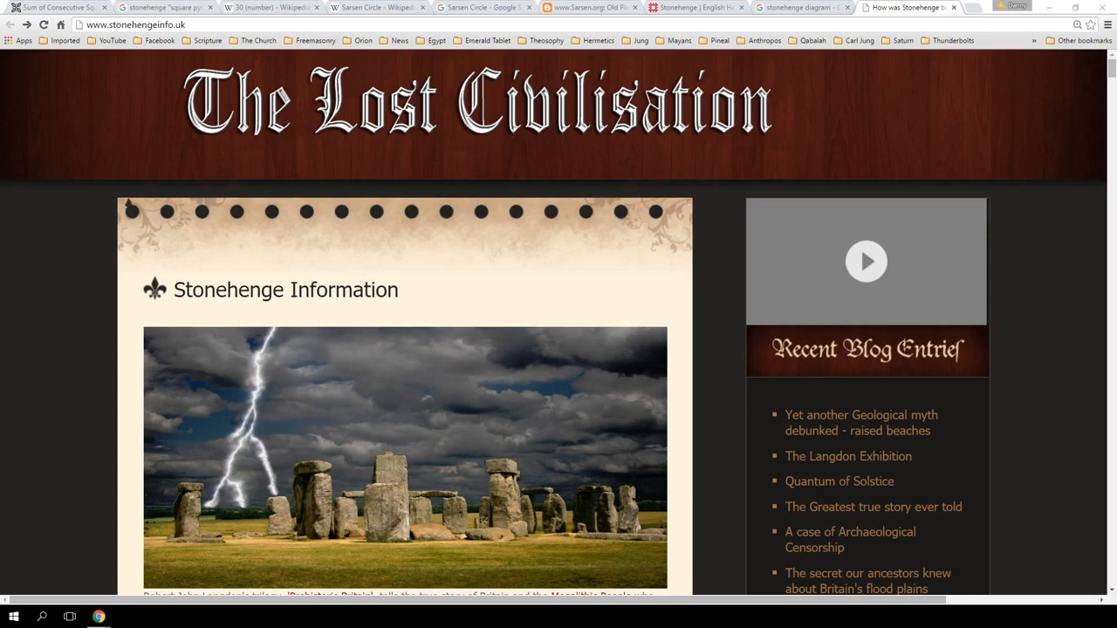
{"action": "mouse_move", "coordinate": [94, 339]}
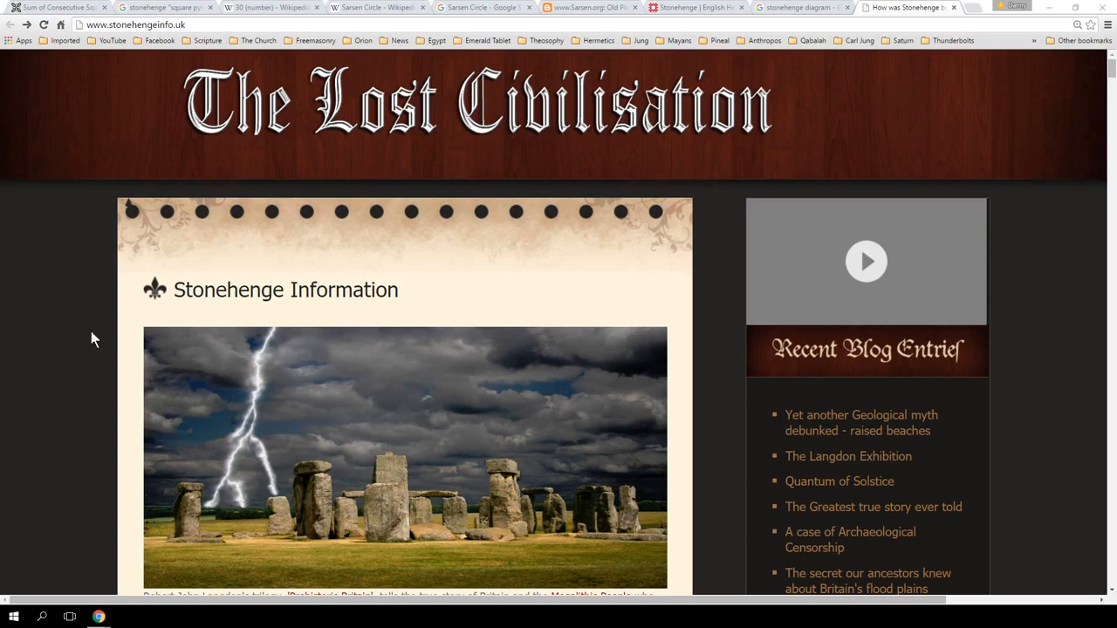
{"action": "mouse_move", "coordinate": [917, 147]}
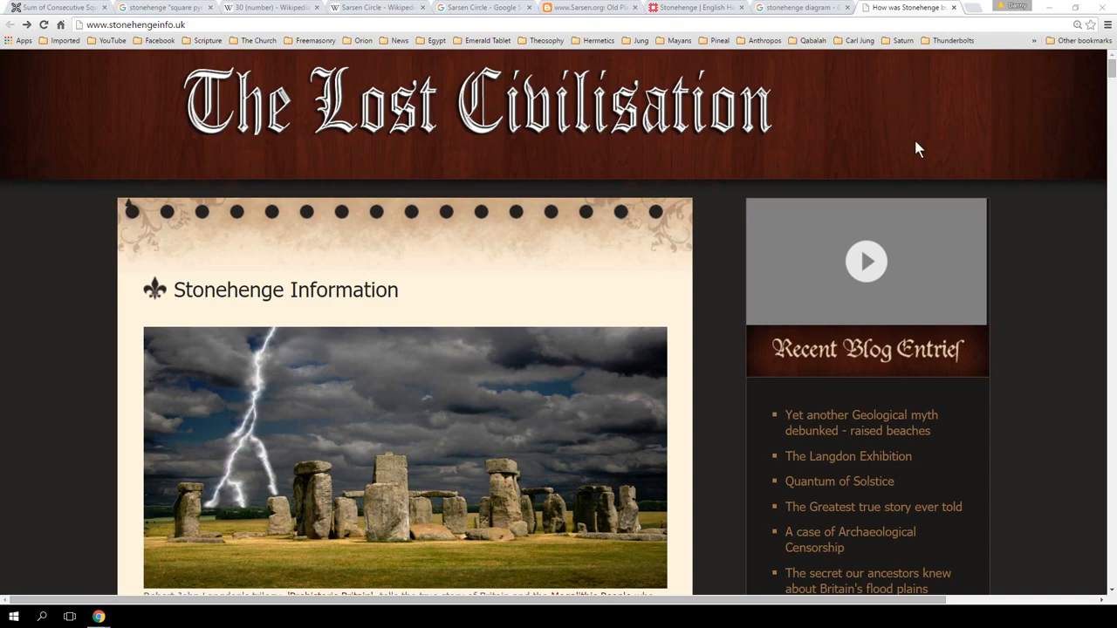
Scroll past the intro to the hexagram blueprint diagram under 'How was Stonehenge Built?'.
{"action": "scroll", "scroll_direction": "down", "scroll_amount": 3}
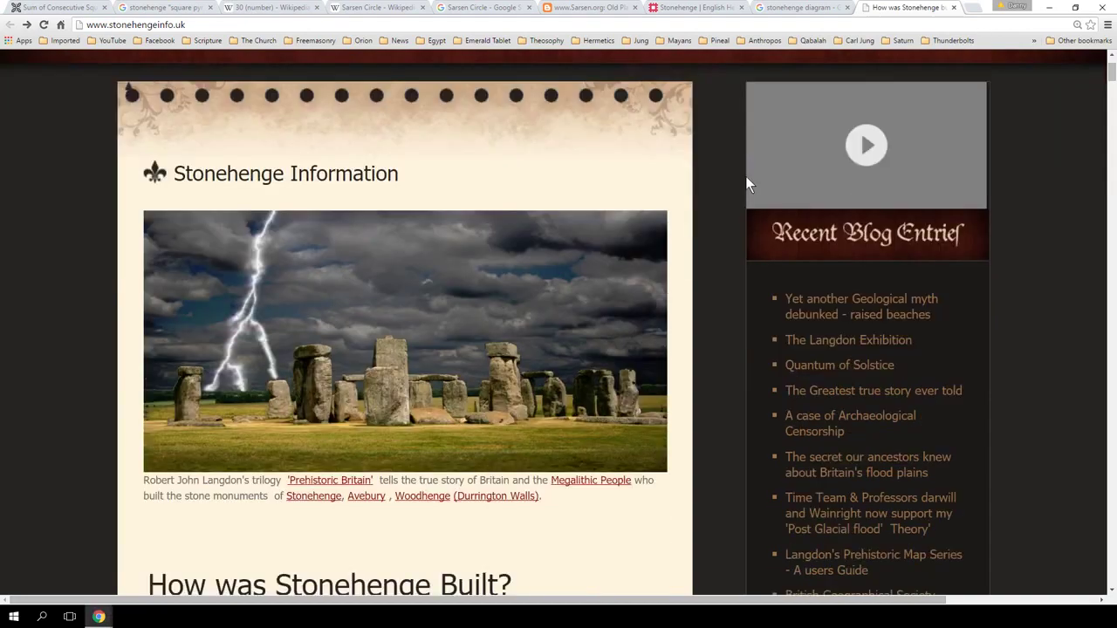
{"action": "scroll", "scroll_direction": "down", "scroll_amount": 3}
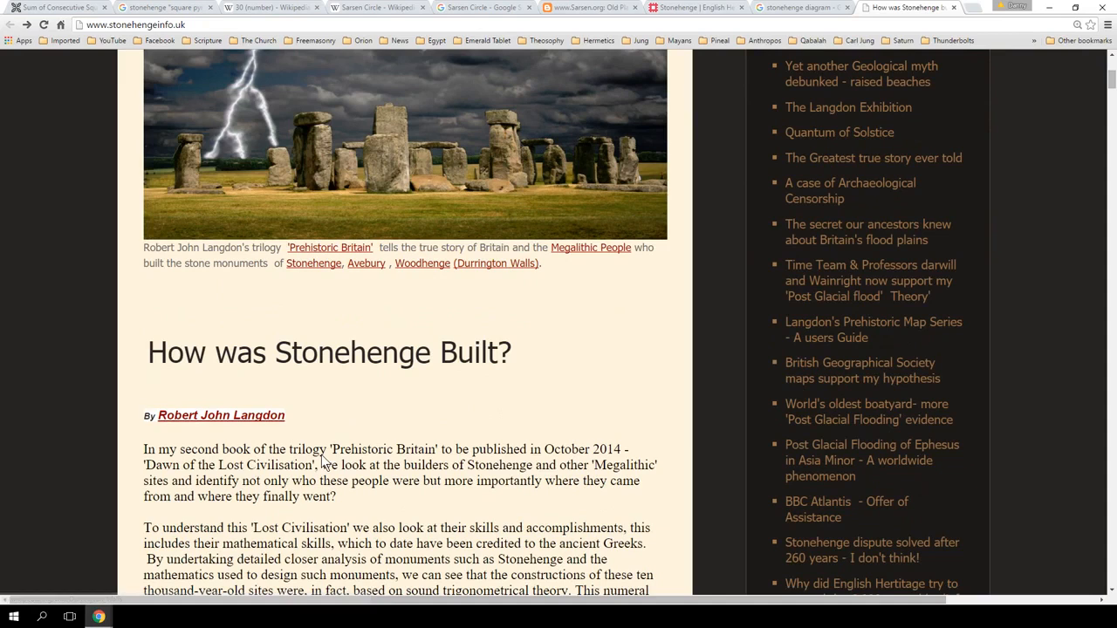
{"action": "mouse_move", "coordinate": [264, 471]}
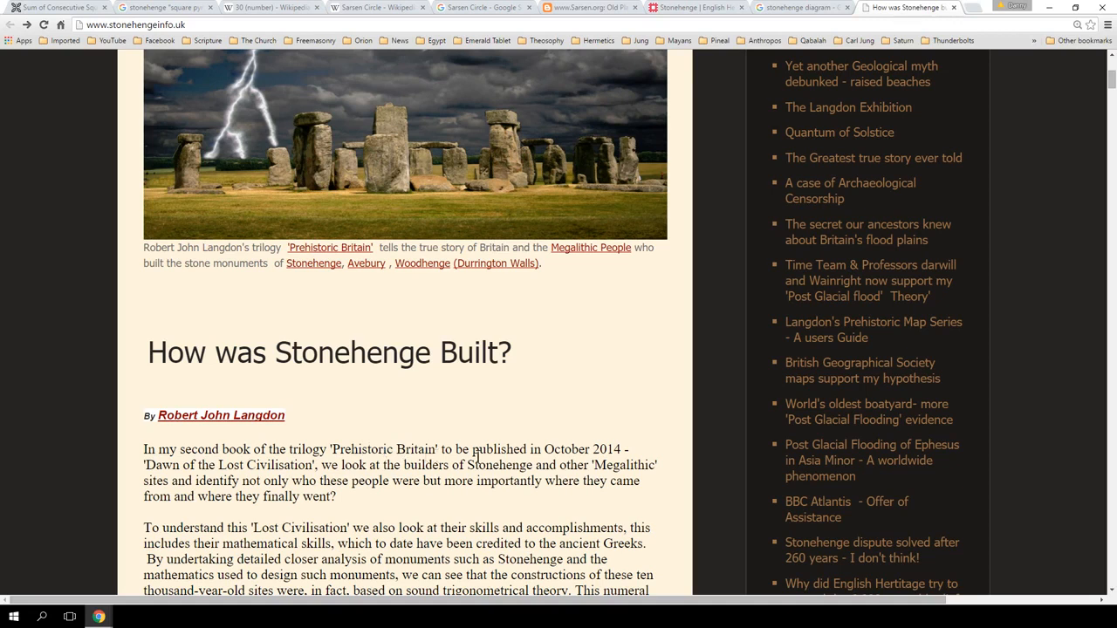
{"action": "mouse_move", "coordinate": [229, 471]}
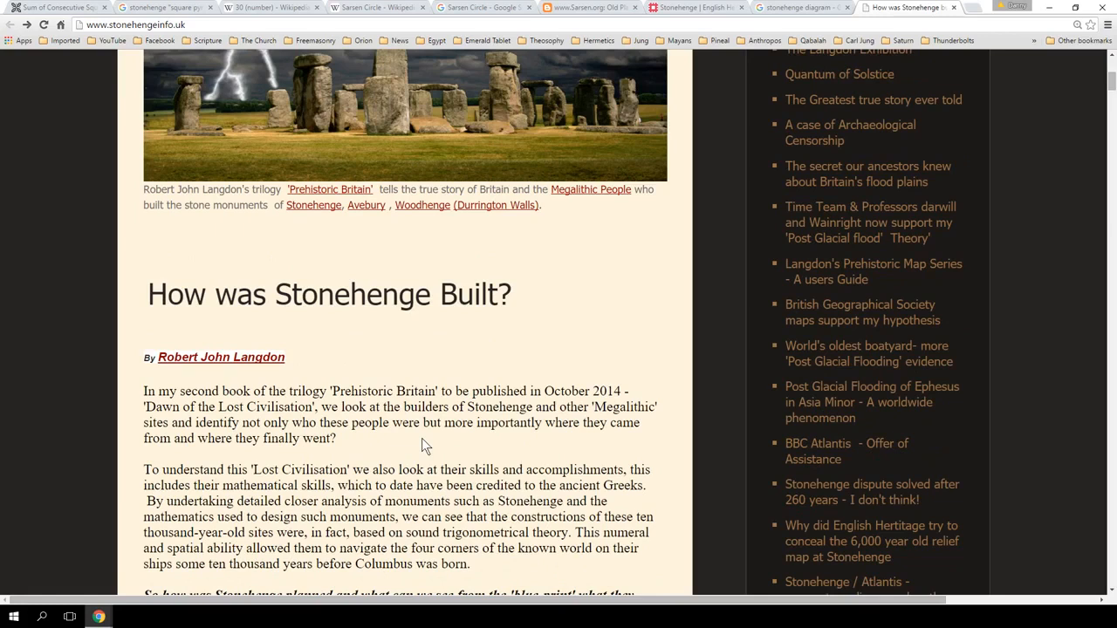
{"action": "mouse_move", "coordinate": [425, 455]}
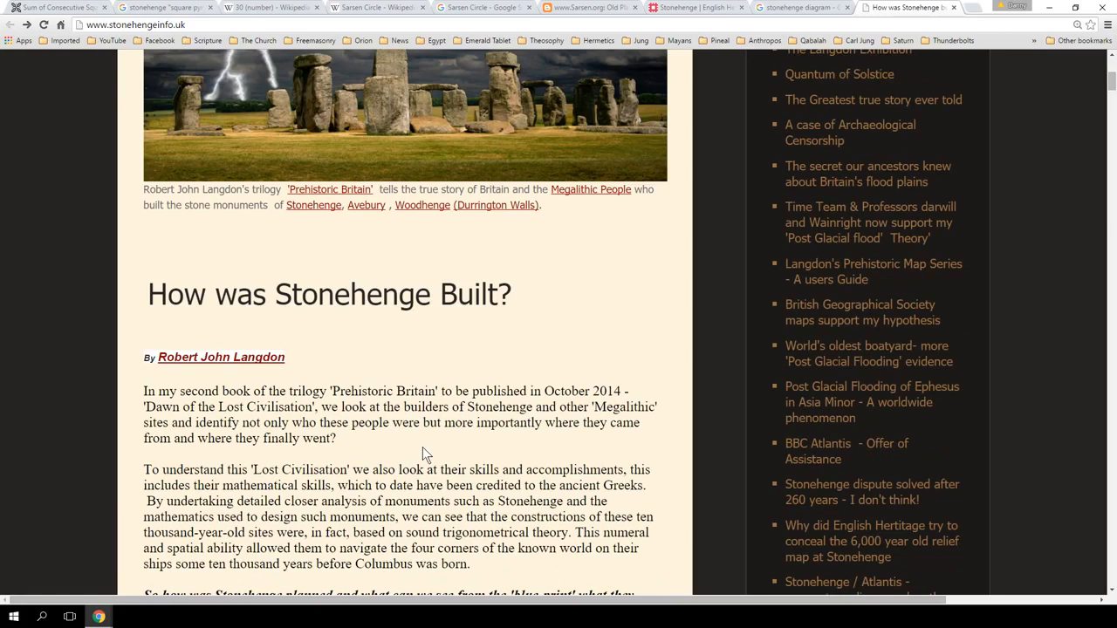
{"action": "mouse_move", "coordinate": [421, 466]}
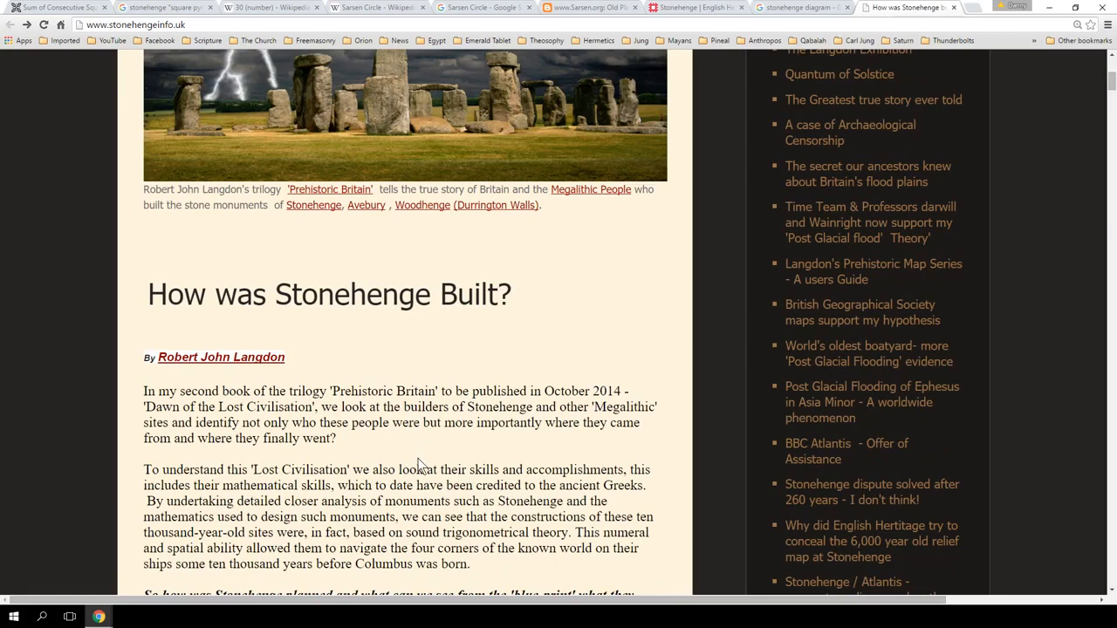
{"action": "scroll", "scroll_direction": "down", "scroll_amount": 3}
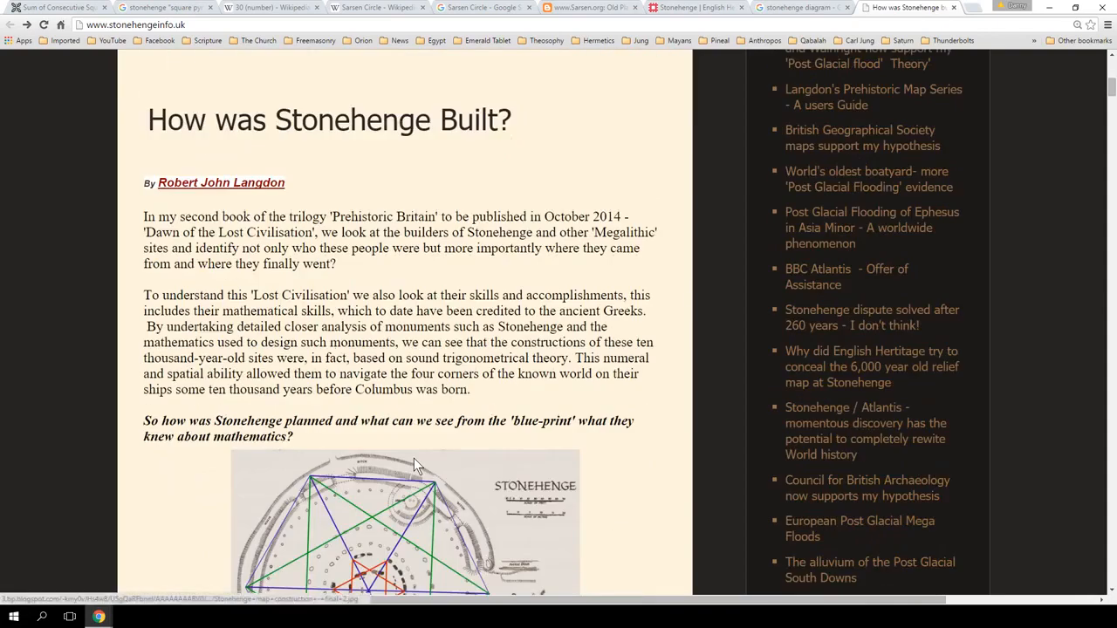
Open the Stonehenge blueprint diagram as a full-size image to inspect its hexagrams.
{"action": "left_click", "coordinate": [404, 524]}
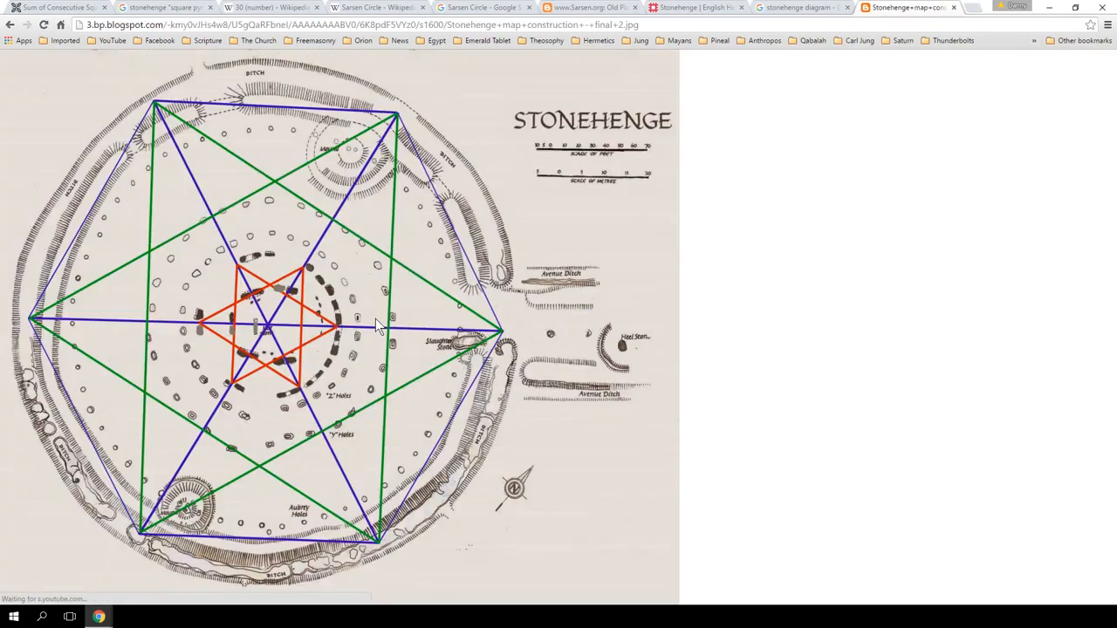
{"action": "mouse_move", "coordinate": [370, 438]}
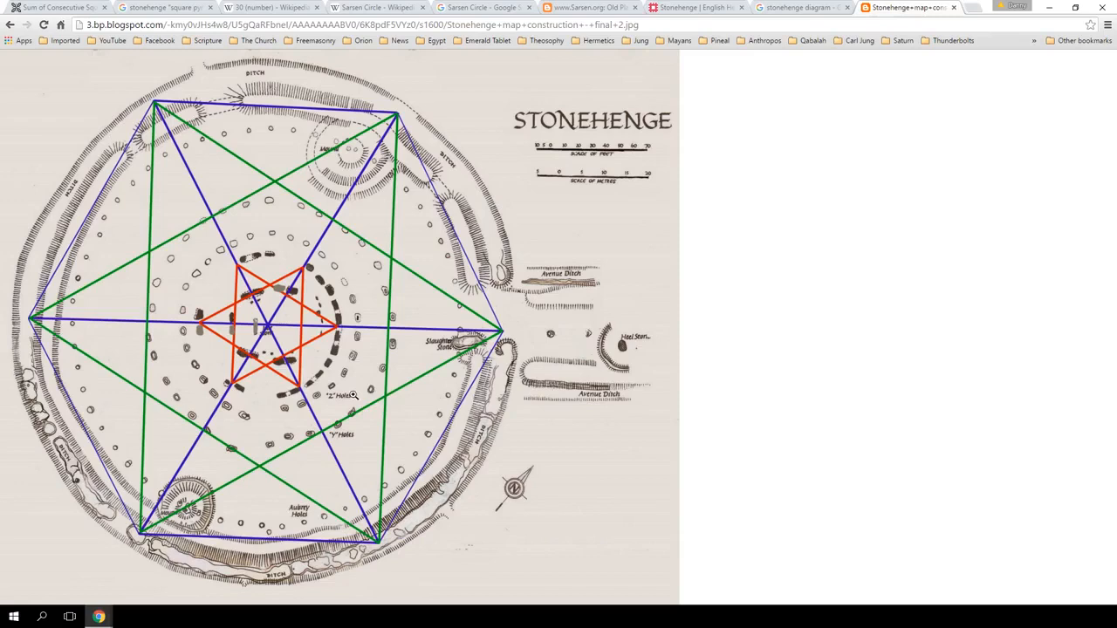
{"action": "mouse_move", "coordinate": [354, 389]}
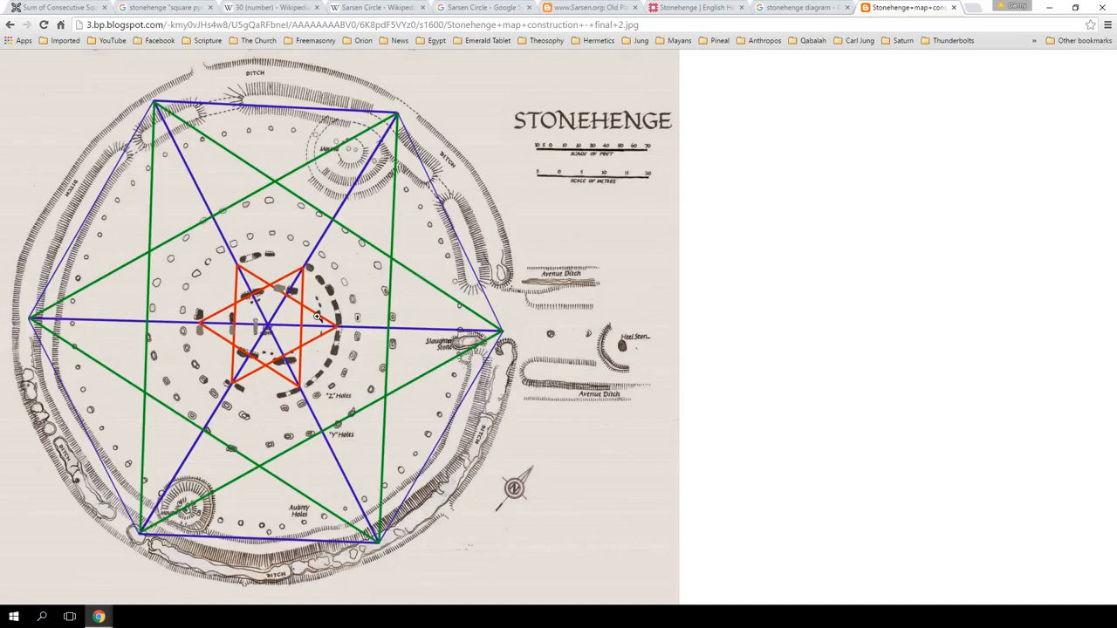
{"action": "mouse_move", "coordinate": [315, 315]}
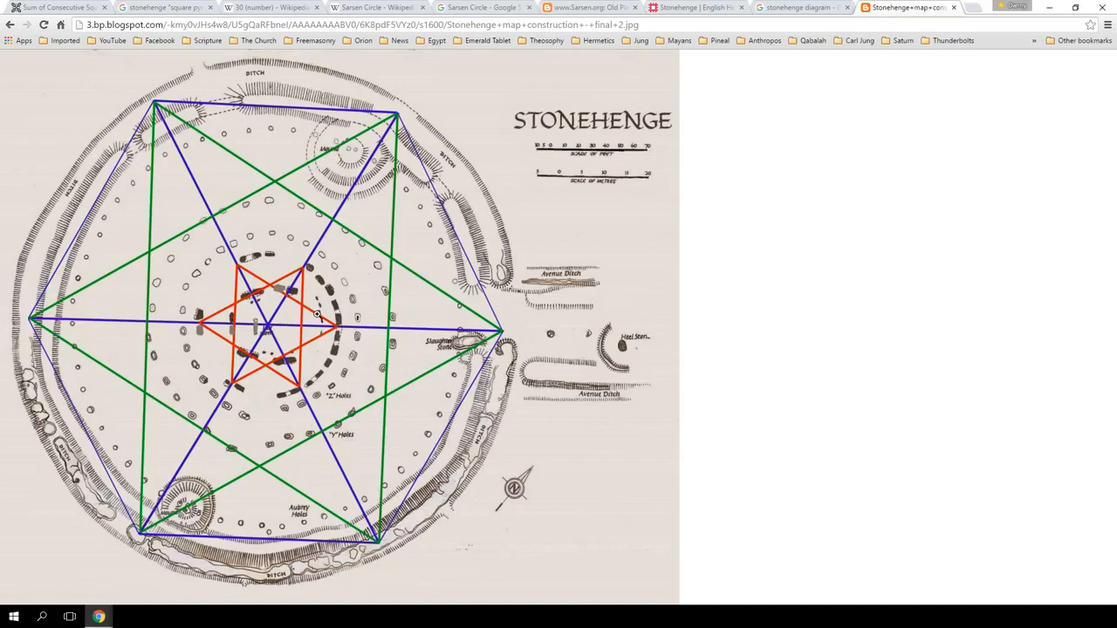
{"action": "mouse_move", "coordinate": [306, 311]}
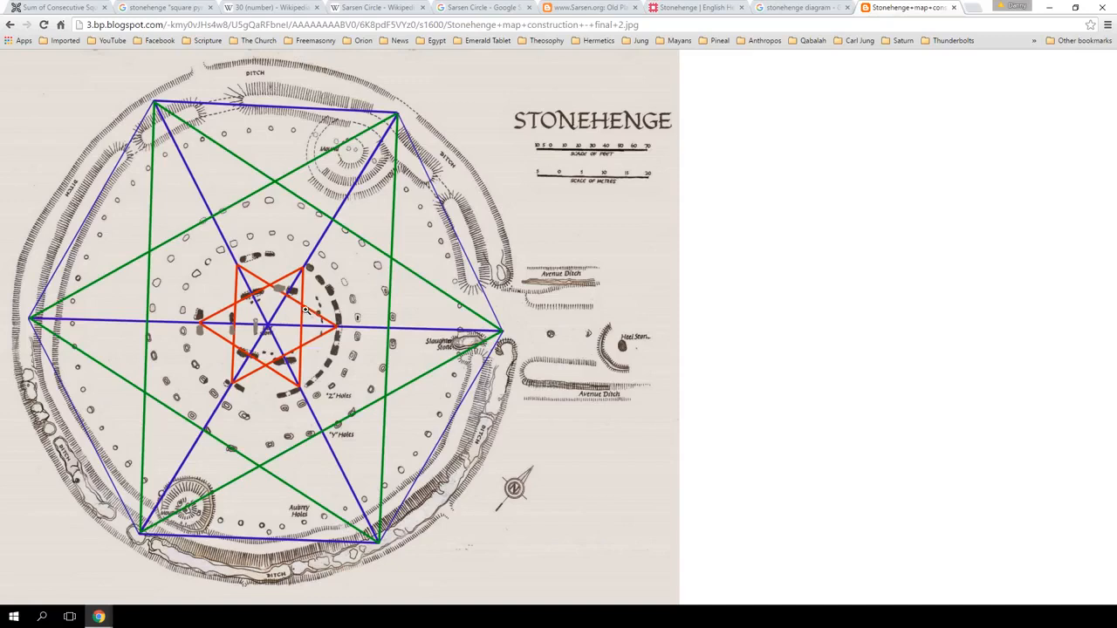
{"action": "mouse_move", "coordinate": [301, 311]}
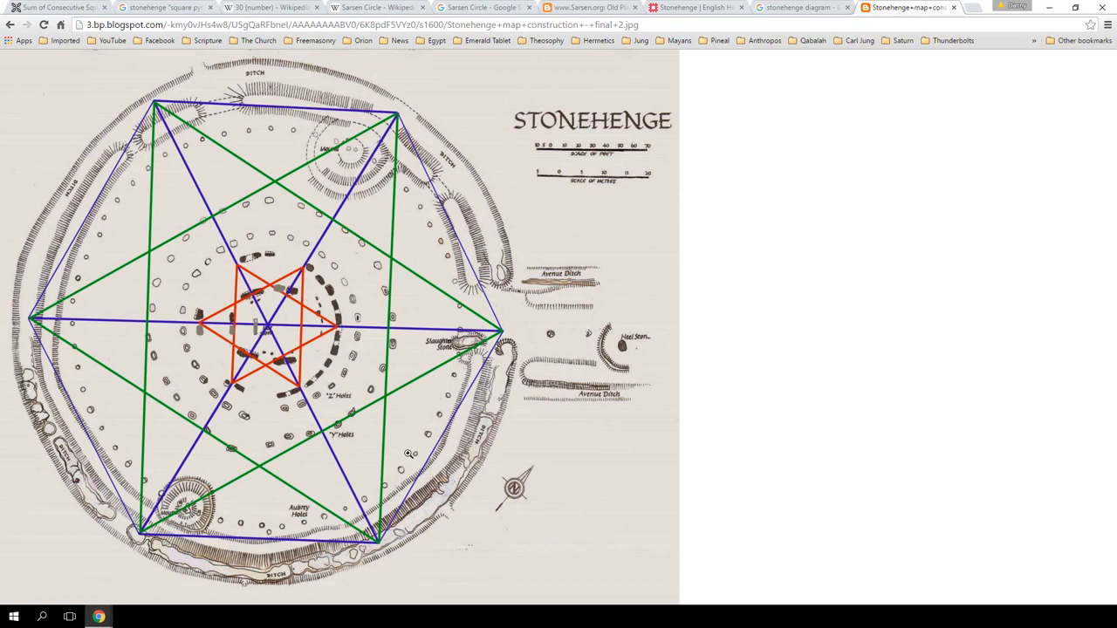
{"action": "mouse_move", "coordinate": [390, 457]}
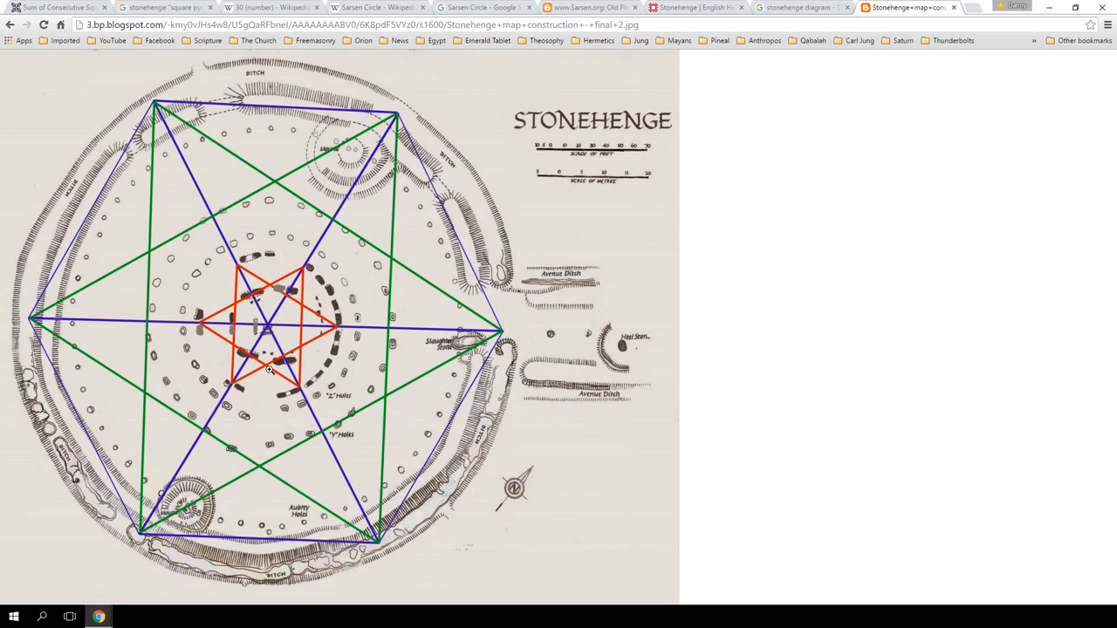
{"action": "mouse_move", "coordinate": [327, 322]}
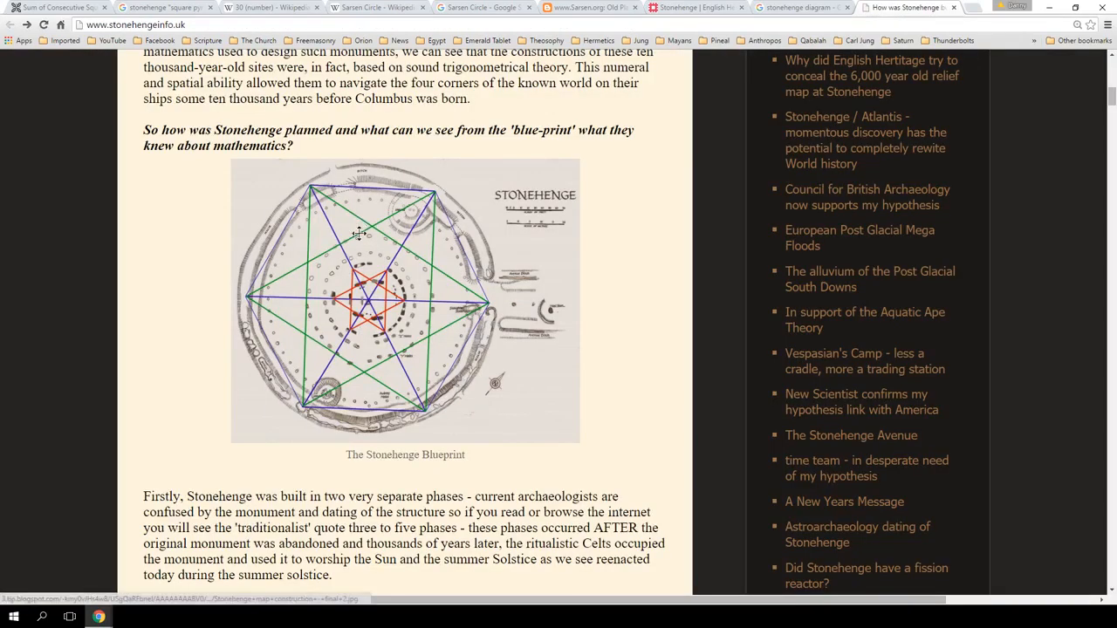
Read the 360 ft moat, 360-day calendar and pi passages, reaching the Stonehenge Blueprint diagram.
{"action": "scroll", "scroll_direction": "down", "scroll_amount": 3}
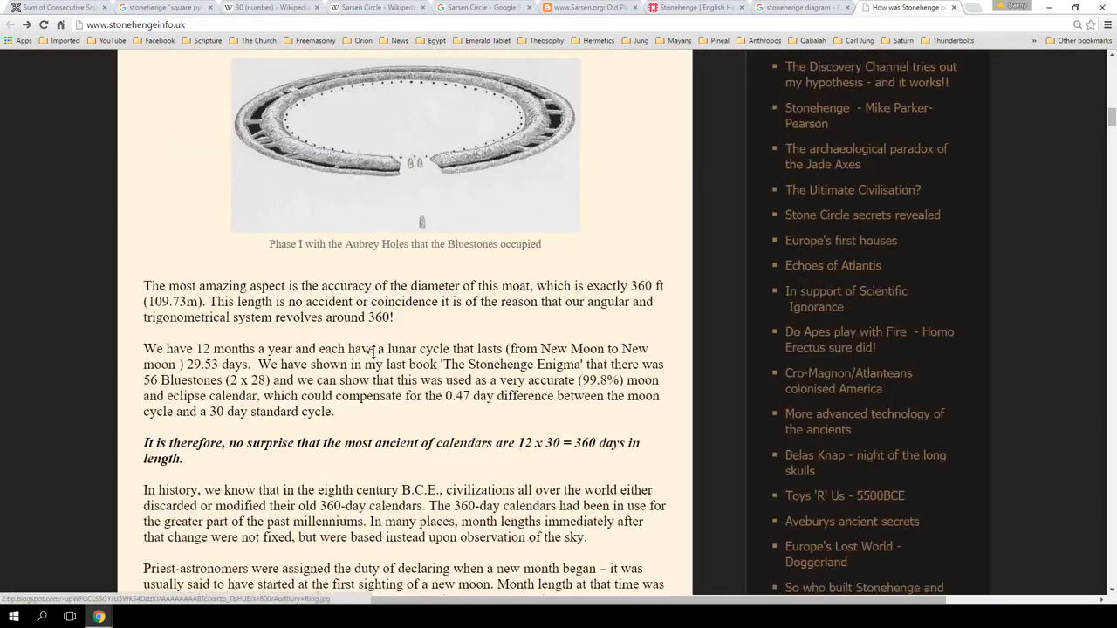
{"action": "scroll", "scroll_direction": "down", "scroll_amount": 3}
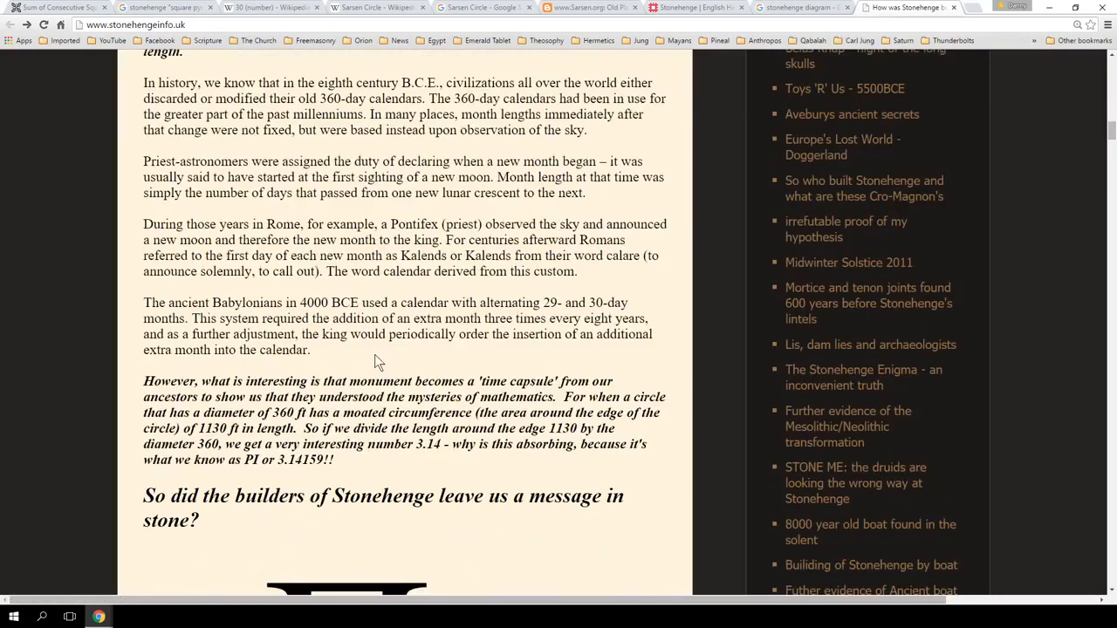
{"action": "scroll", "scroll_direction": "up", "scroll_amount": 3}
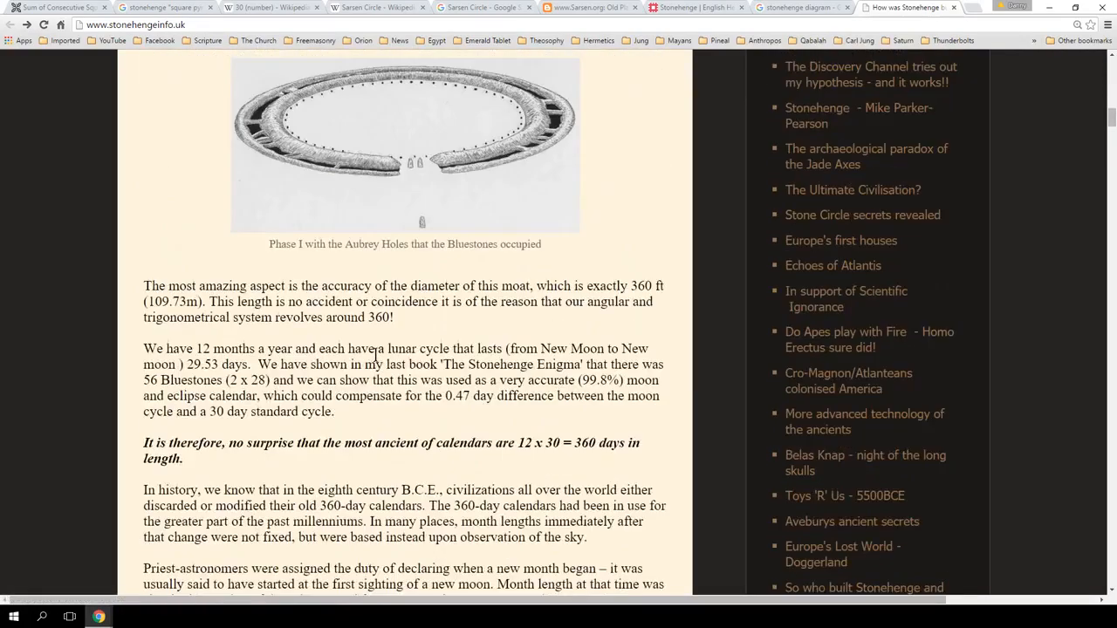
{"action": "scroll", "scroll_direction": "down", "scroll_amount": 3}
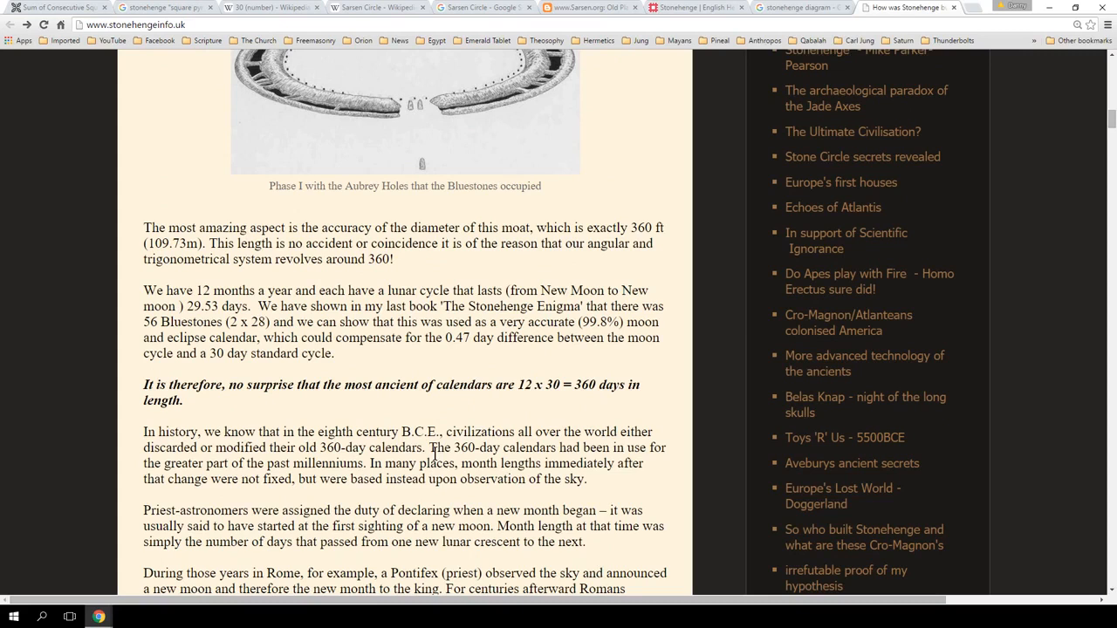
{"action": "mouse_move", "coordinate": [312, 250]}
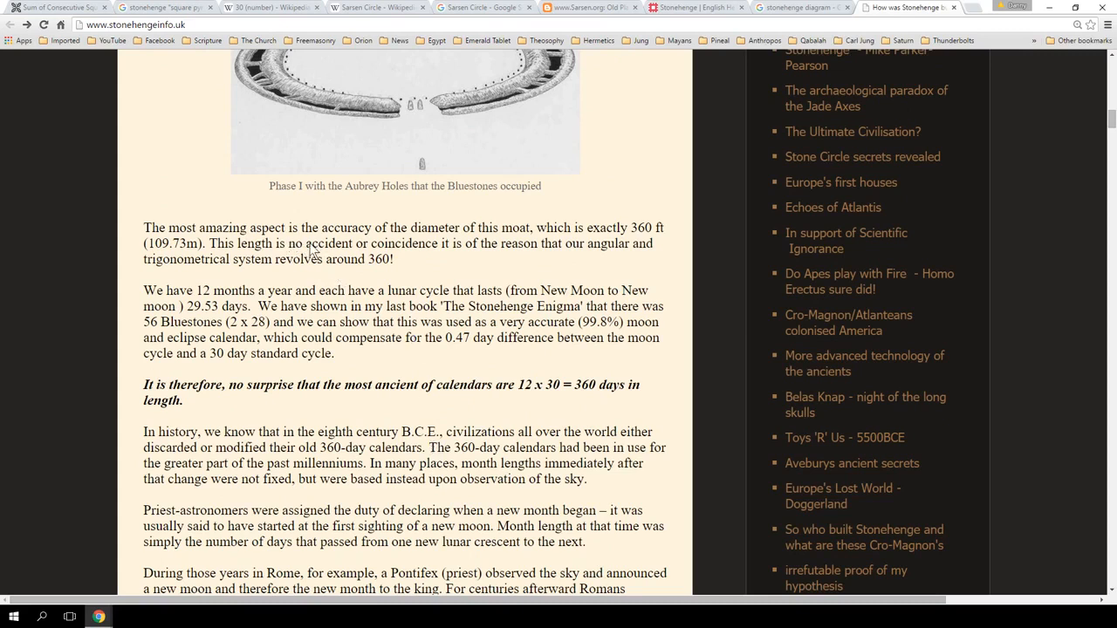
{"action": "mouse_move", "coordinate": [641, 228]}
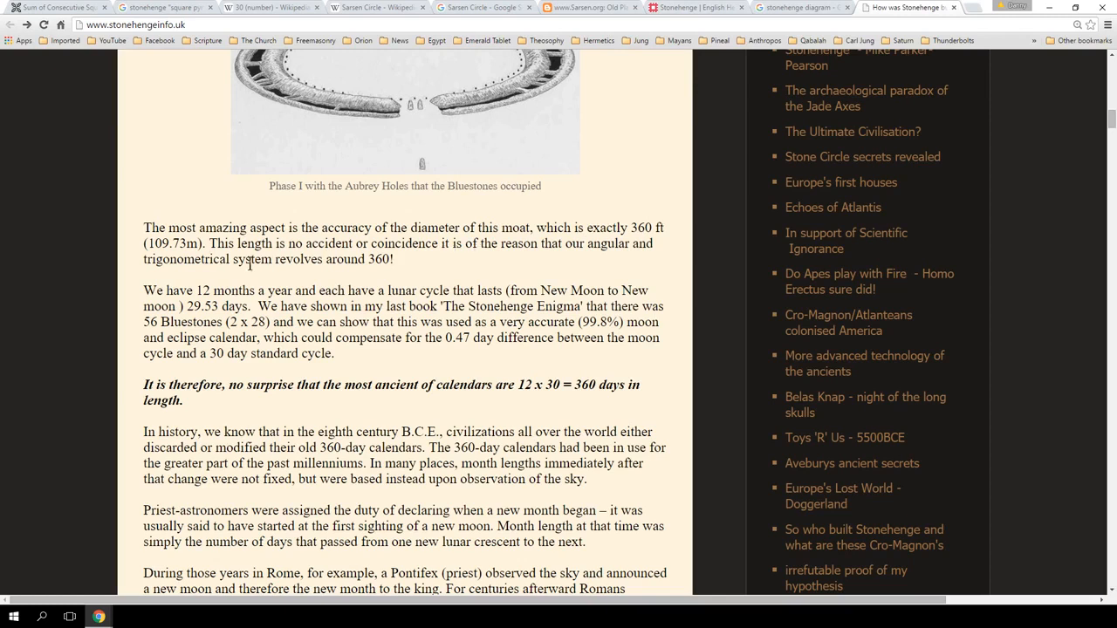
{"action": "mouse_move", "coordinate": [224, 321]}
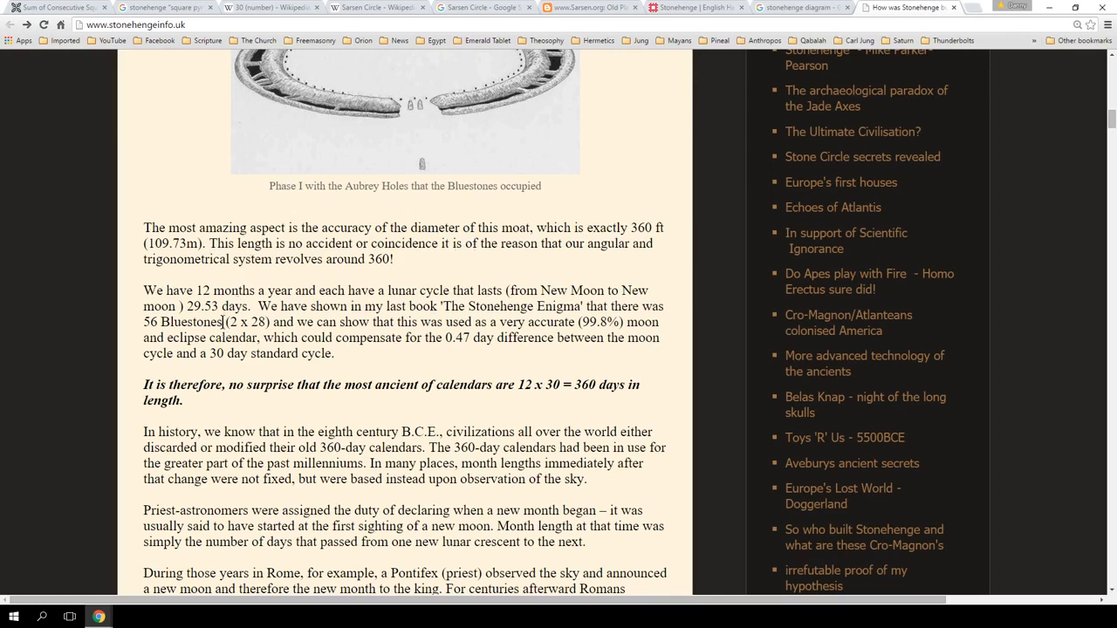
{"action": "mouse_move", "coordinate": [294, 330]}
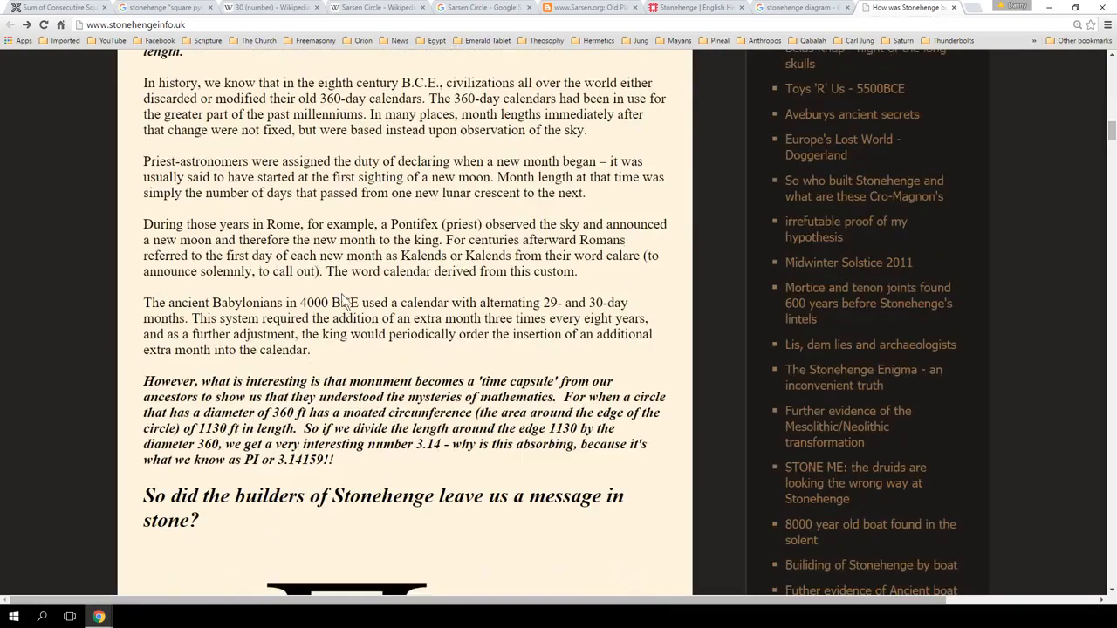
{"action": "scroll", "scroll_direction": "down", "scroll_amount": 3}
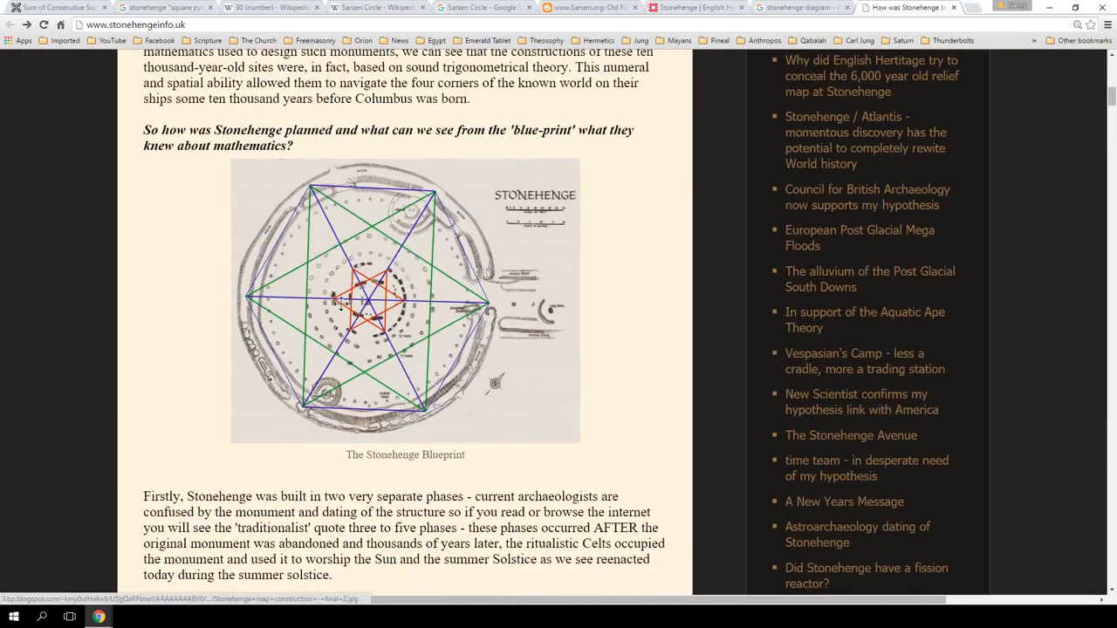
{"action": "mouse_move", "coordinate": [351, 319]}
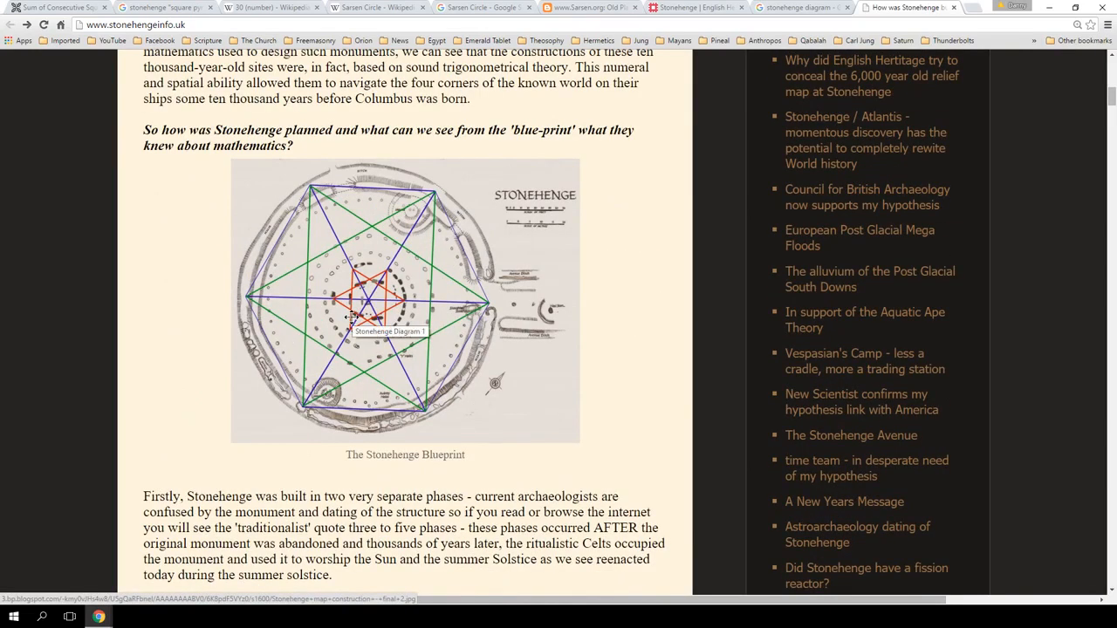
{"action": "mouse_move", "coordinate": [417, 294]}
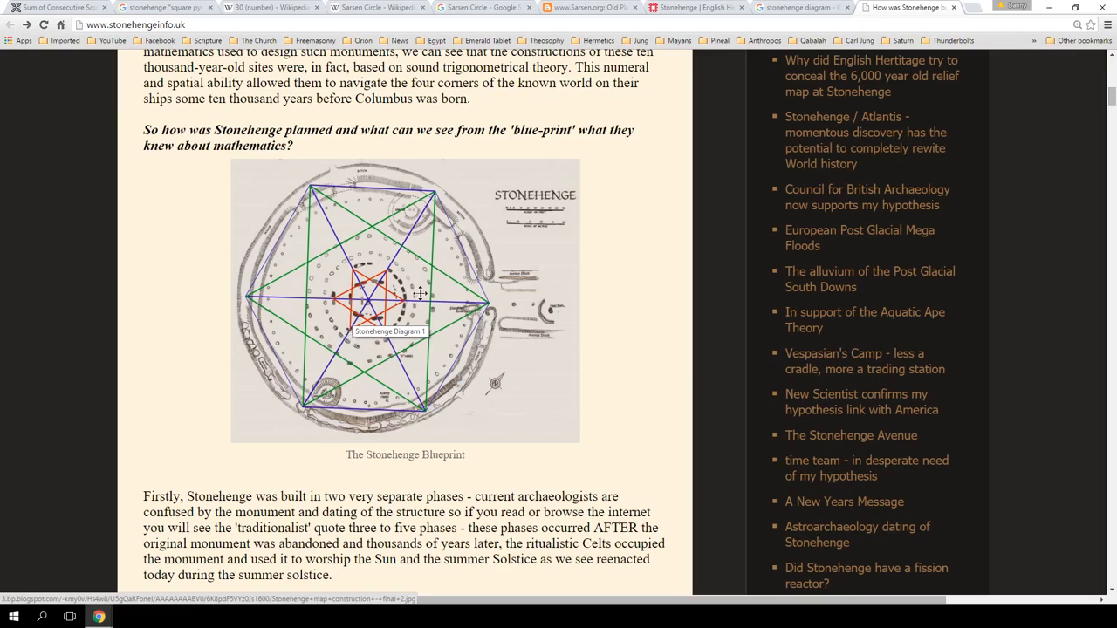
{"action": "mouse_move", "coordinate": [324, 351]}
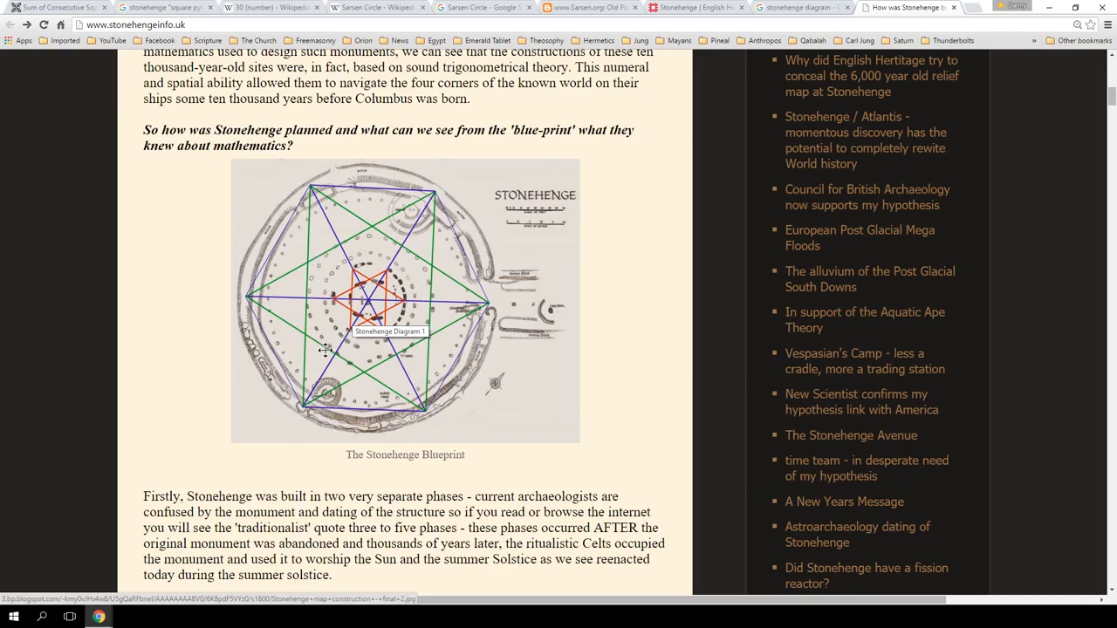
{"action": "mouse_move", "coordinate": [374, 318]}
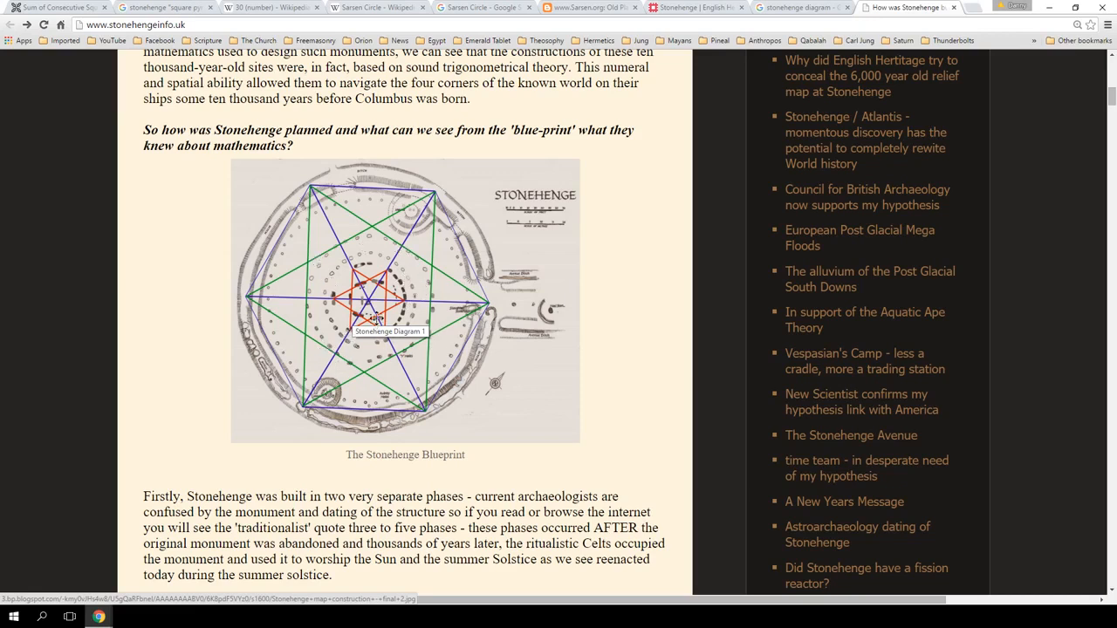
{"action": "mouse_move", "coordinate": [372, 369]}
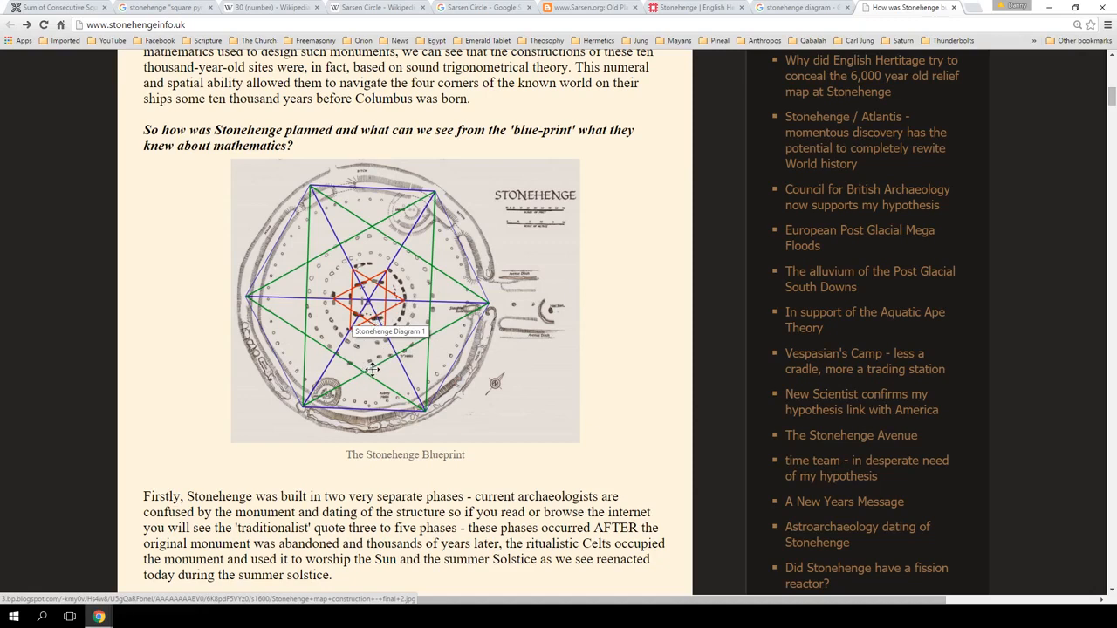
{"action": "mouse_move", "coordinate": [371, 411]}
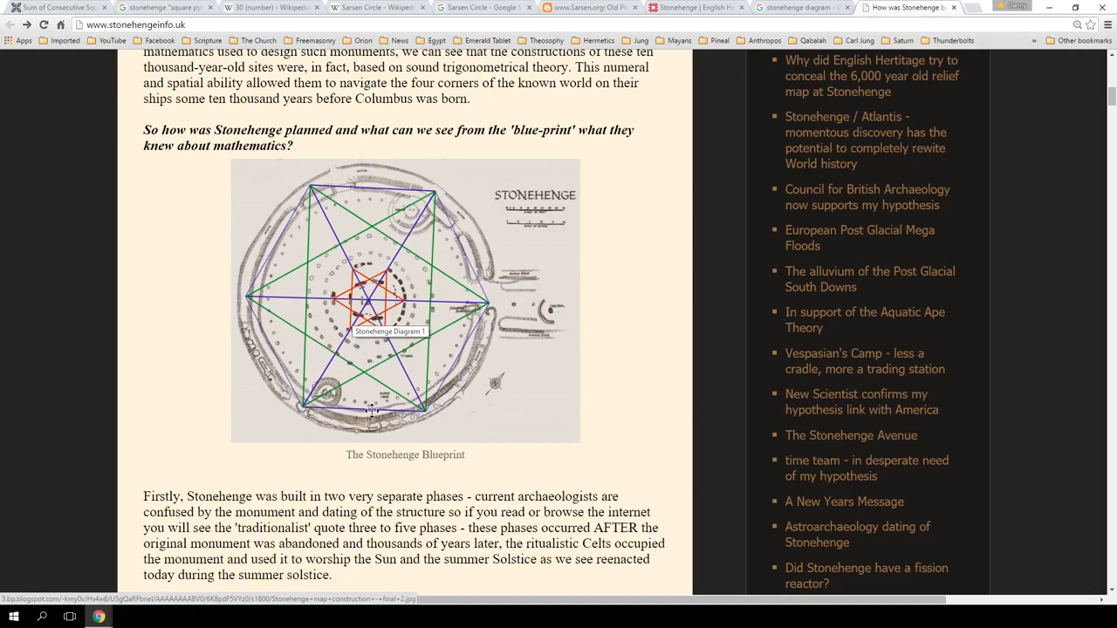
{"action": "mouse_move", "coordinate": [389, 353]}
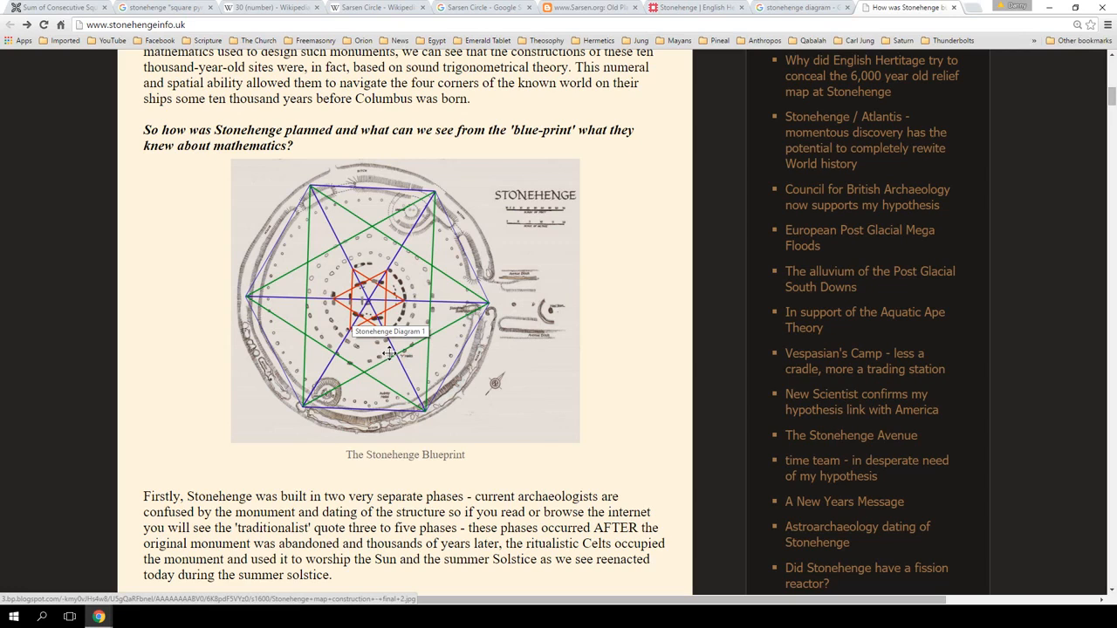
{"action": "mouse_move", "coordinate": [354, 204]}
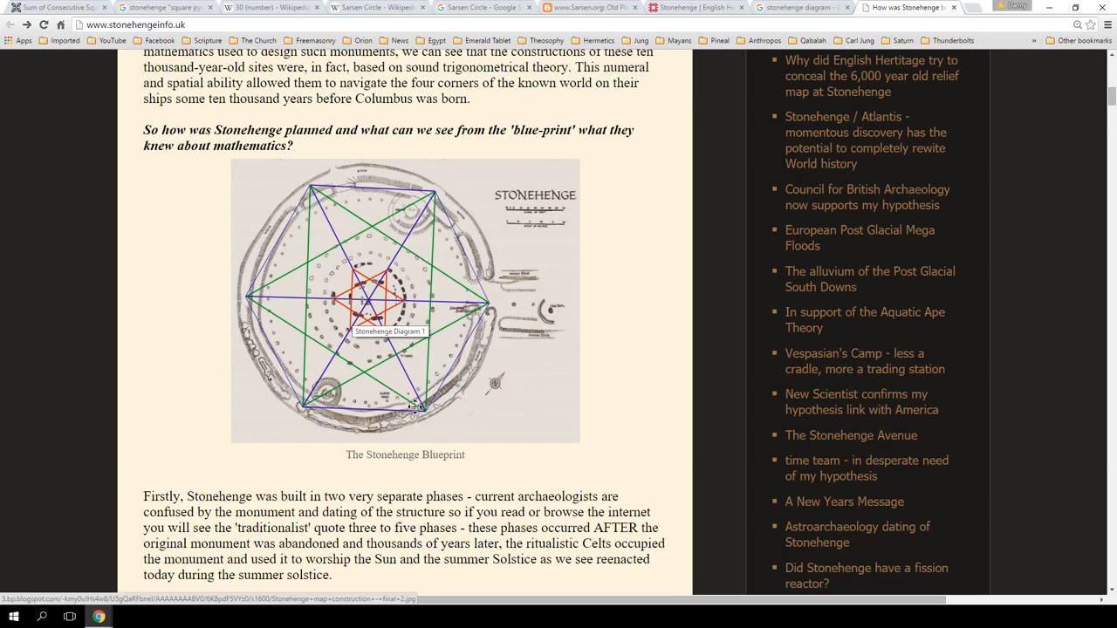
{"action": "mouse_move", "coordinate": [370, 425]}
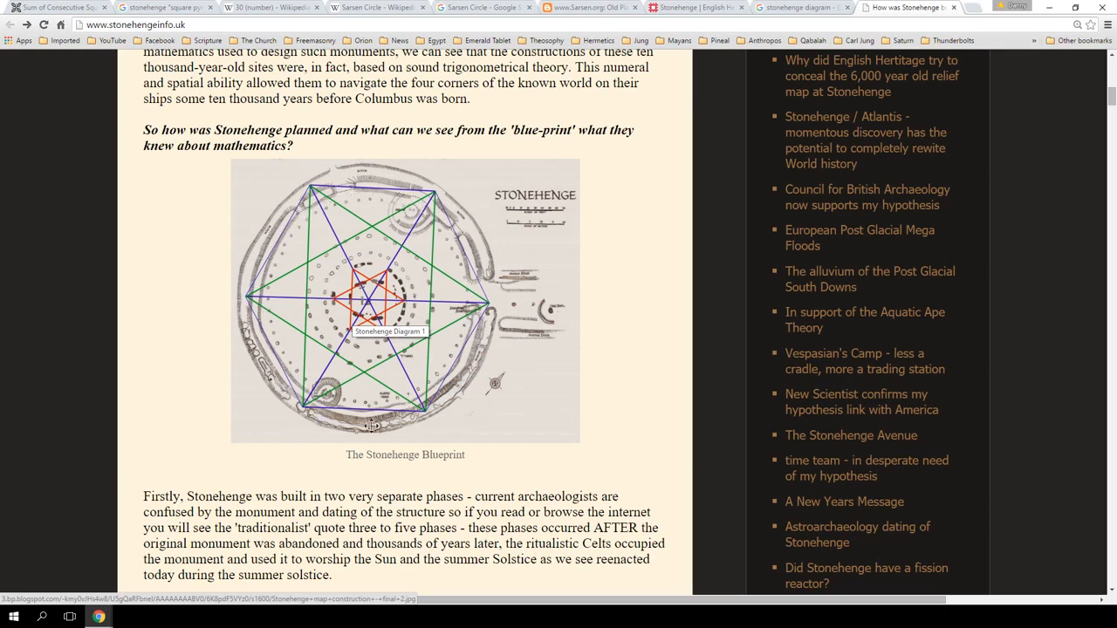
{"action": "scroll", "scroll_direction": "down", "scroll_amount": 3}
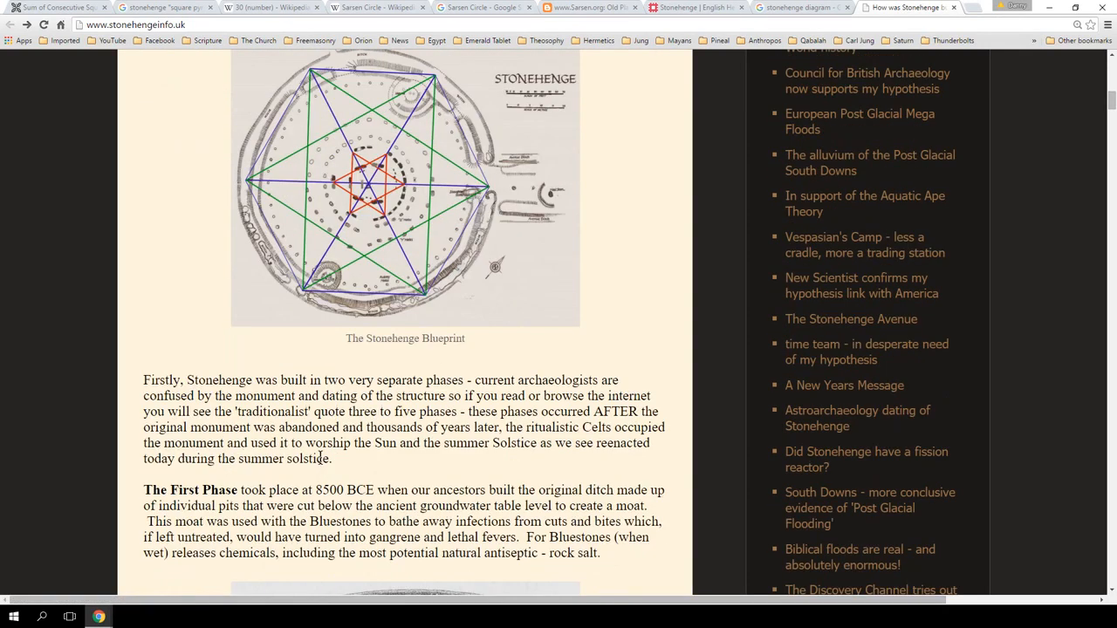
{"action": "mouse_move", "coordinate": [366, 186]}
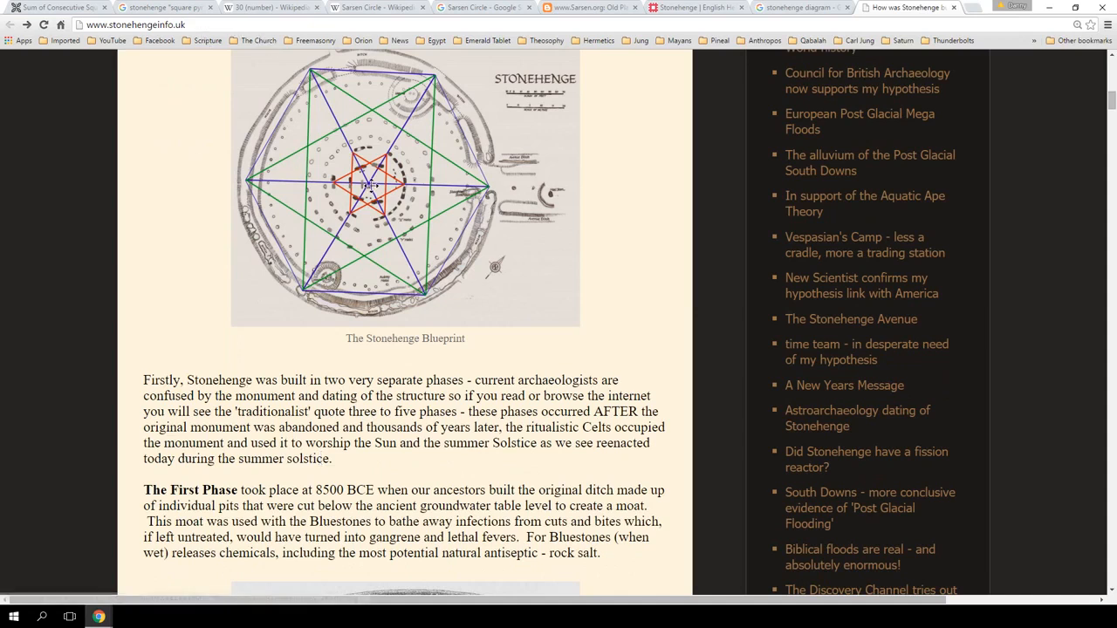
{"action": "mouse_move", "coordinate": [363, 186]}
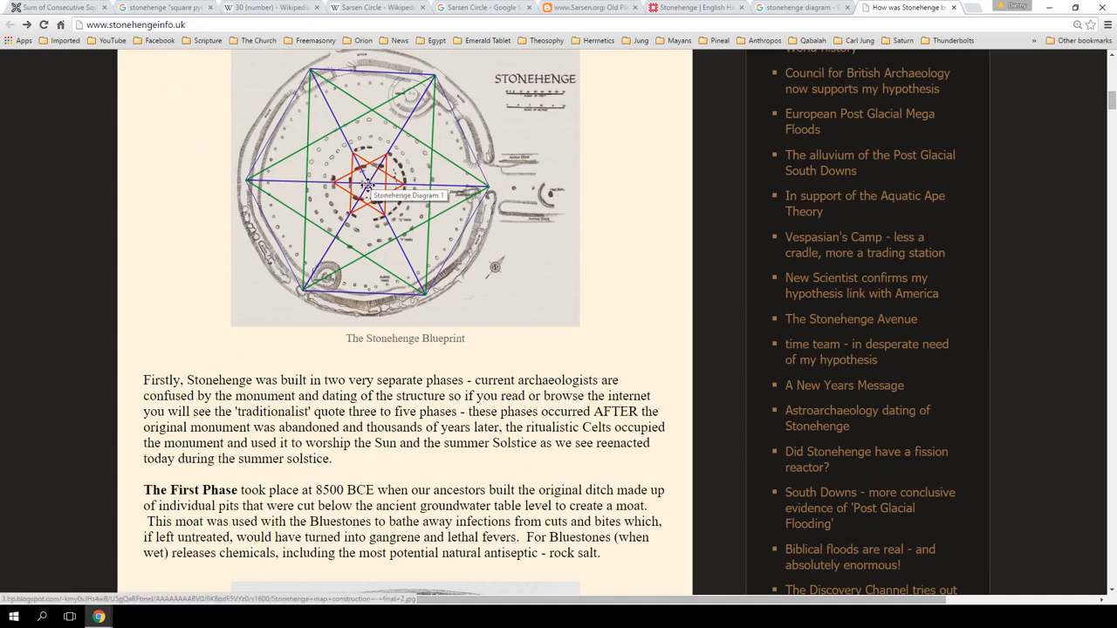
{"action": "mouse_move", "coordinate": [334, 125]}
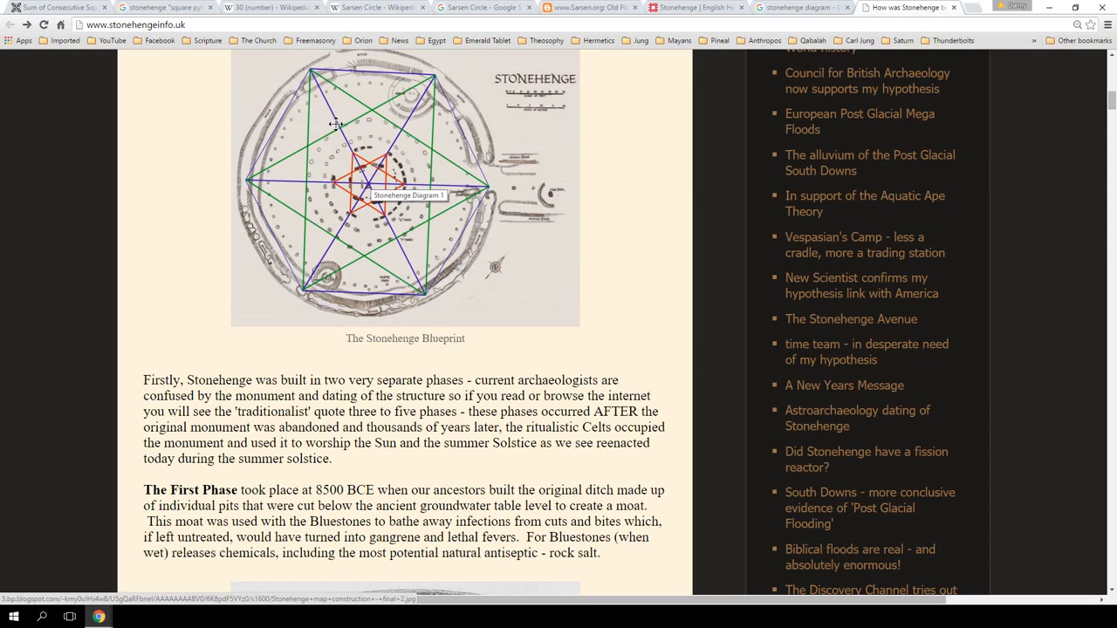
{"action": "mouse_move", "coordinate": [331, 182]}
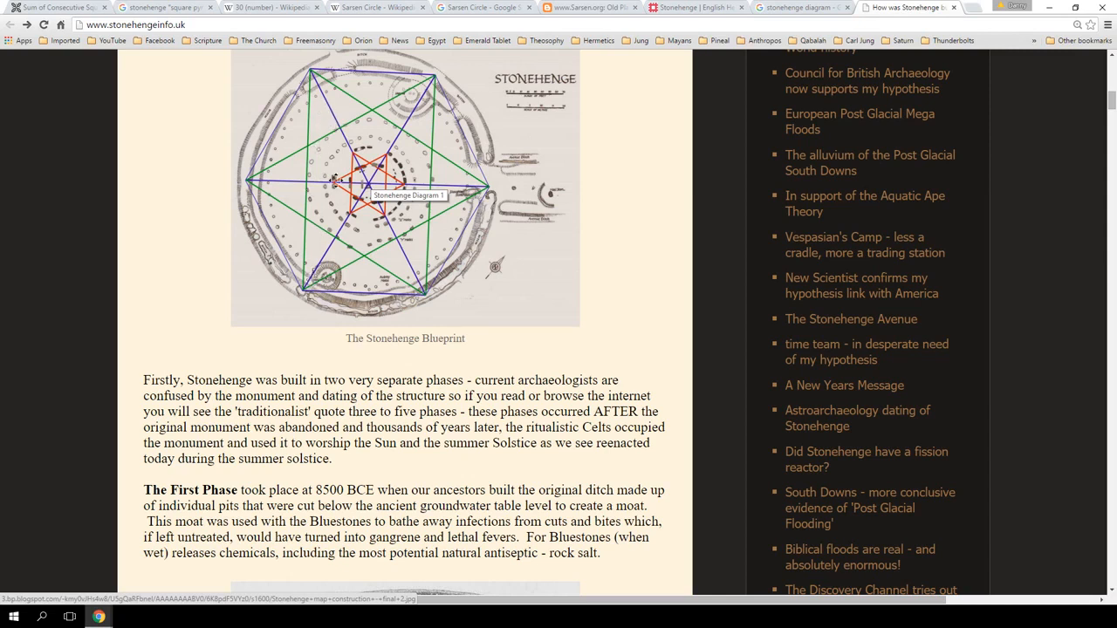
{"action": "mouse_move", "coordinate": [366, 179]}
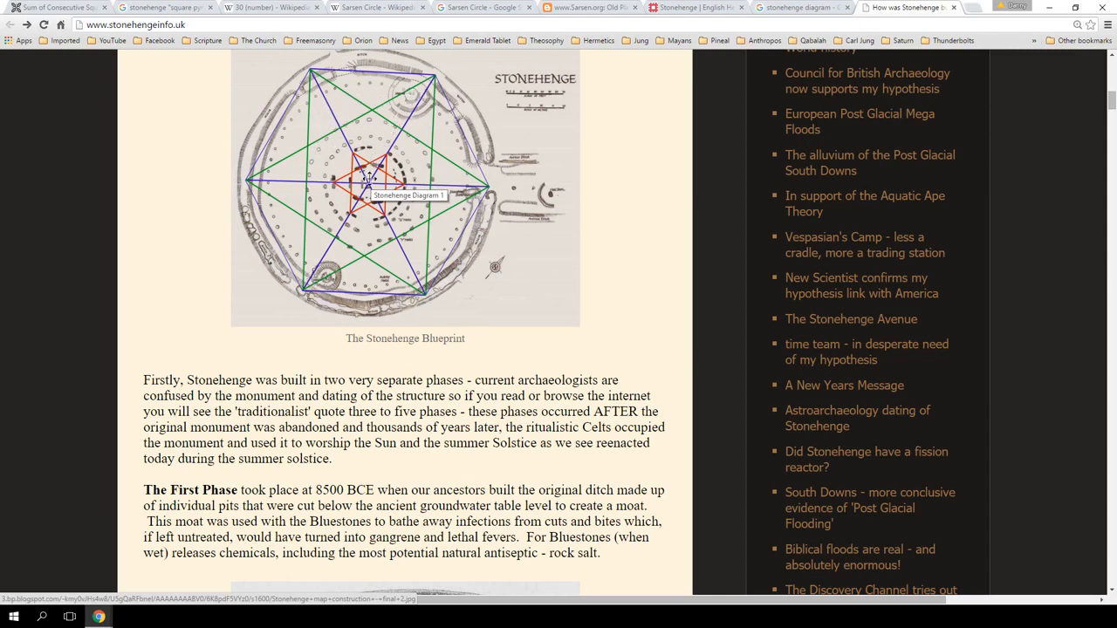
{"action": "mouse_move", "coordinate": [362, 190]}
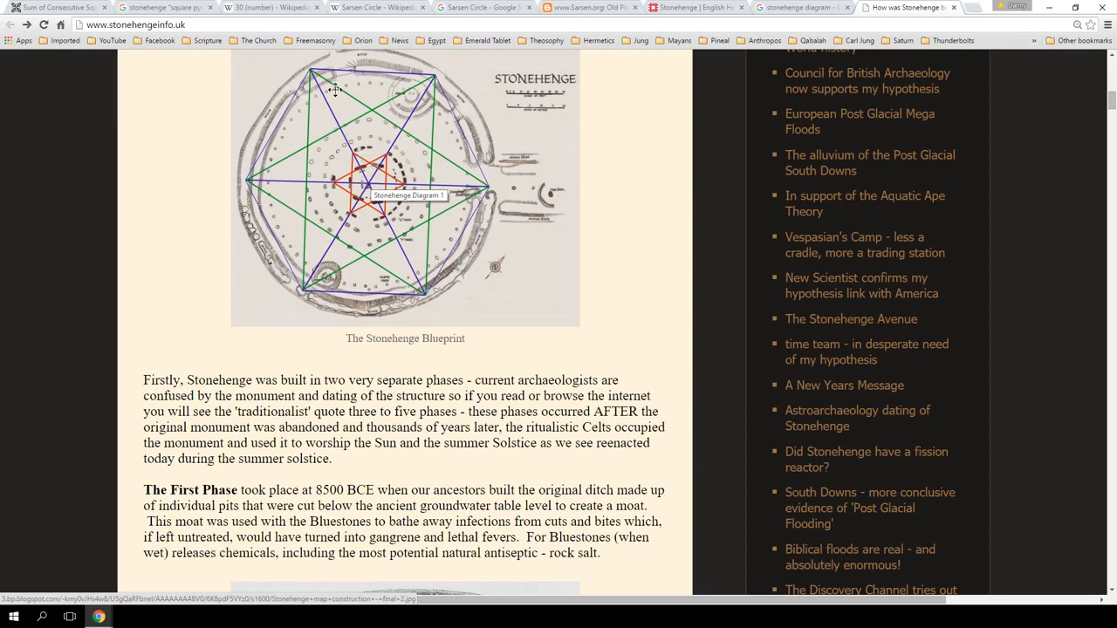
{"action": "mouse_move", "coordinate": [491, 221]}
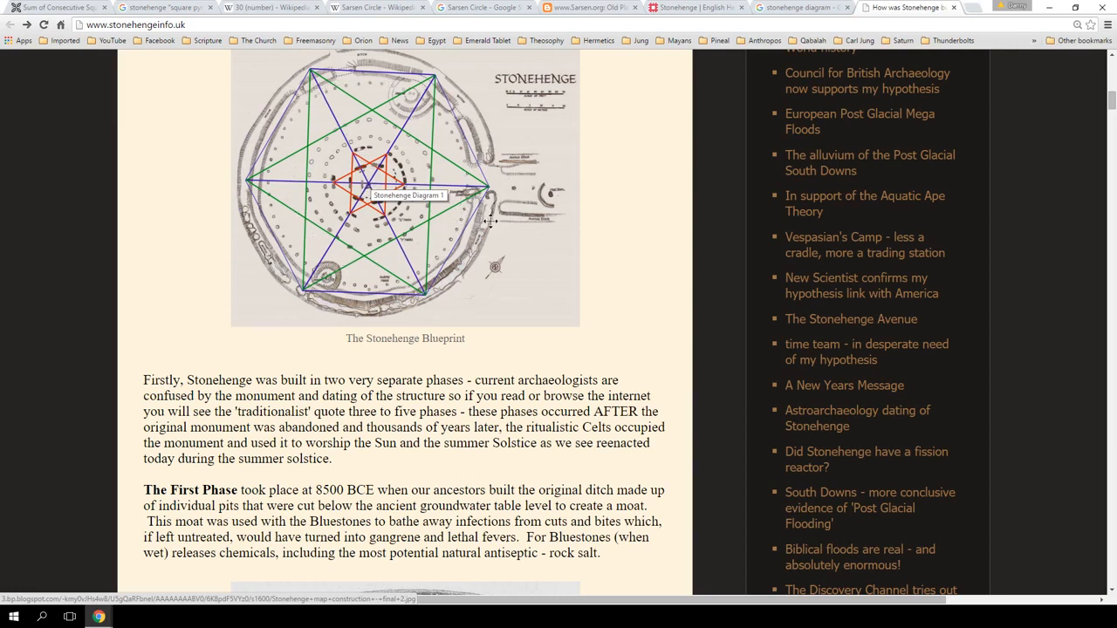
{"action": "mouse_move", "coordinate": [456, 199]}
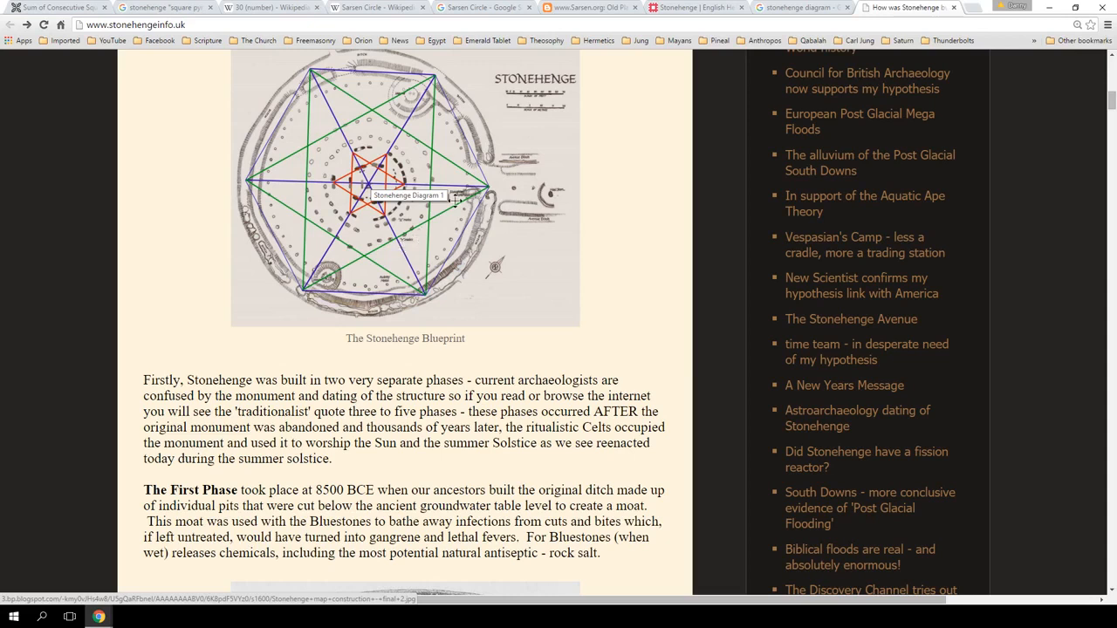
{"action": "mouse_move", "coordinate": [455, 115]}
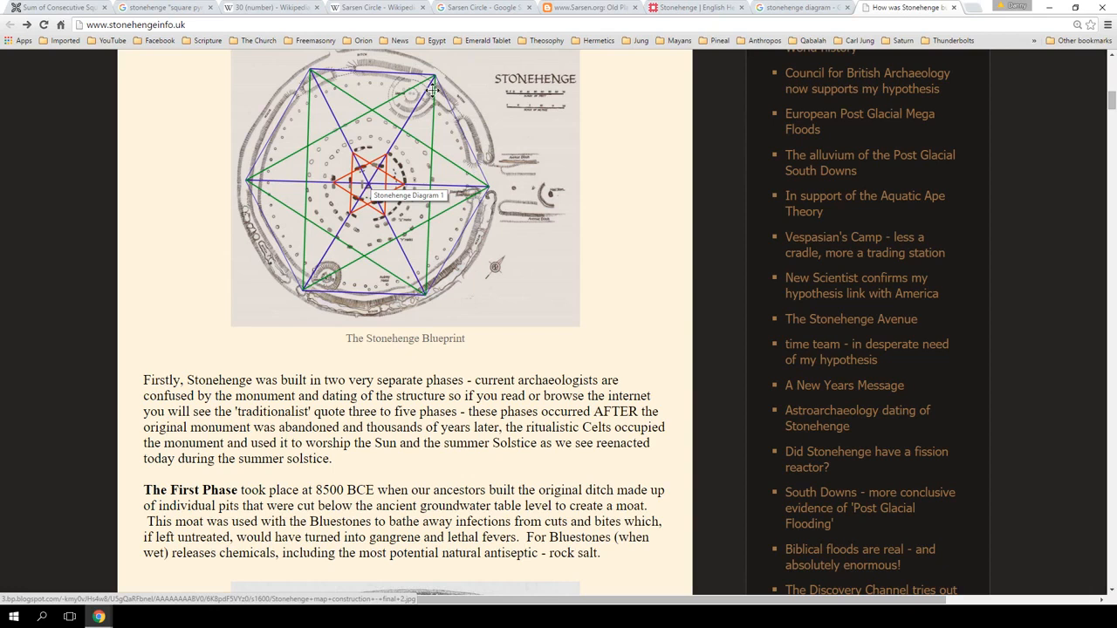
{"action": "mouse_move", "coordinate": [449, 72]}
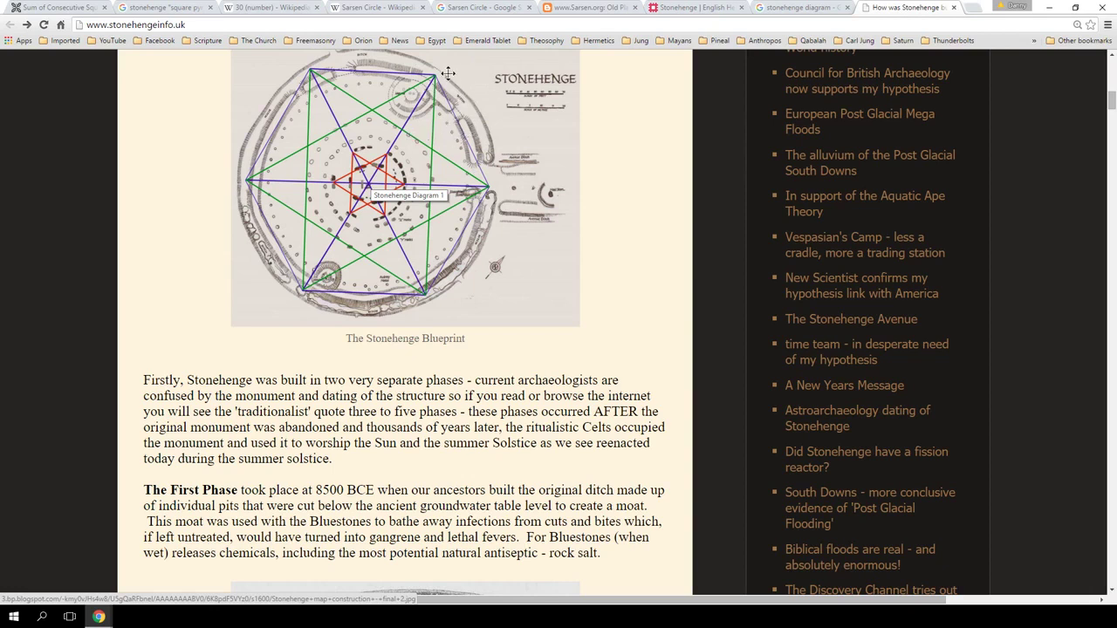
{"action": "mouse_move", "coordinate": [397, 143]}
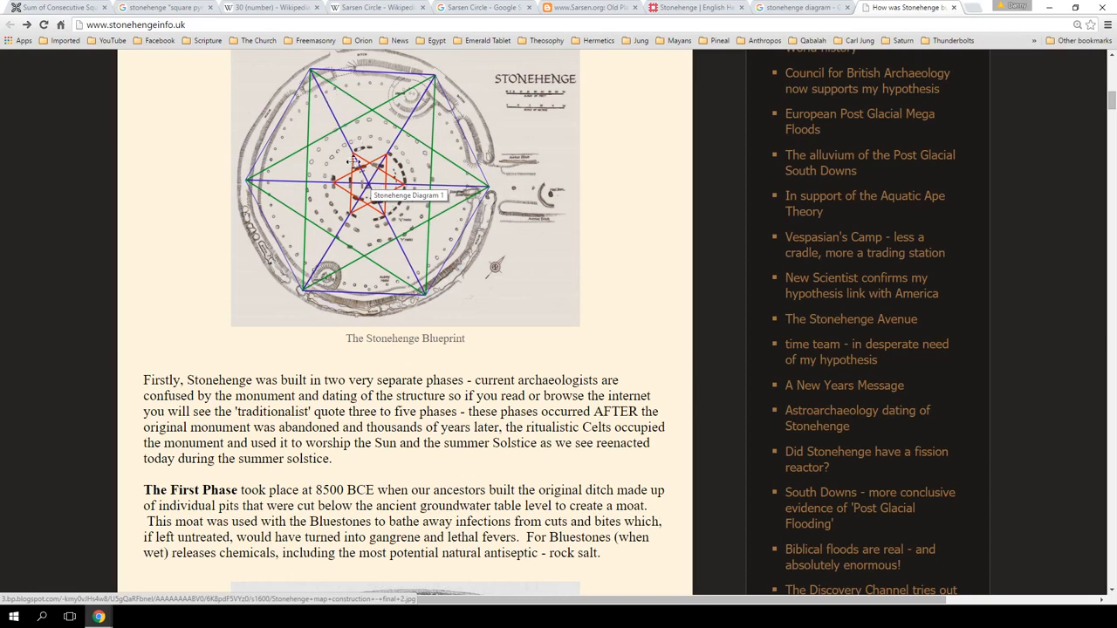
{"action": "mouse_move", "coordinate": [346, 143]}
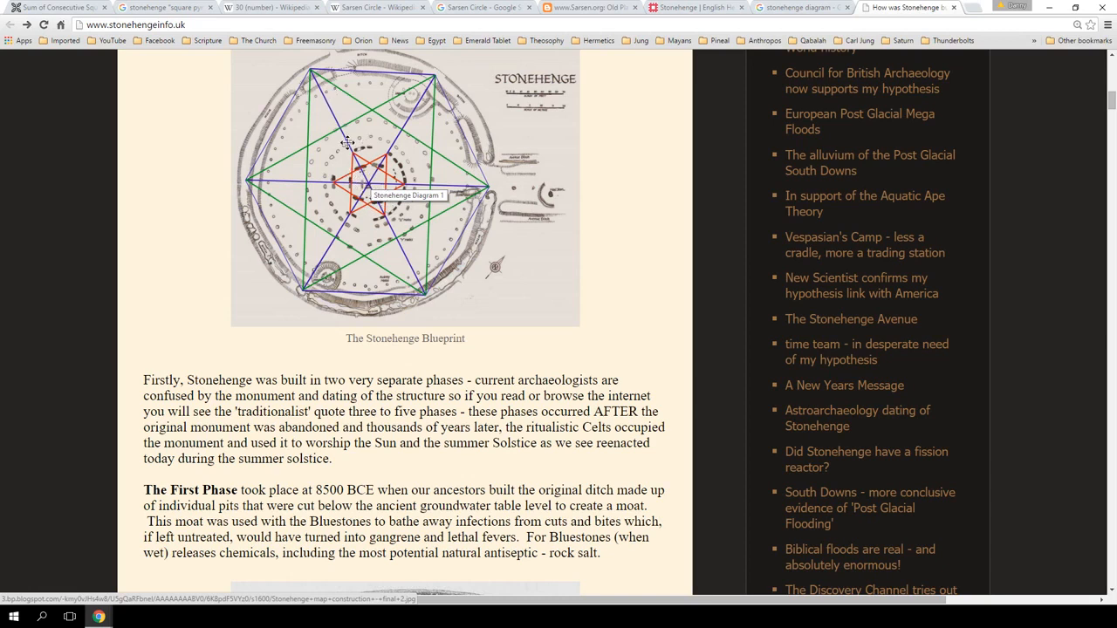
{"action": "mouse_move", "coordinate": [450, 135]}
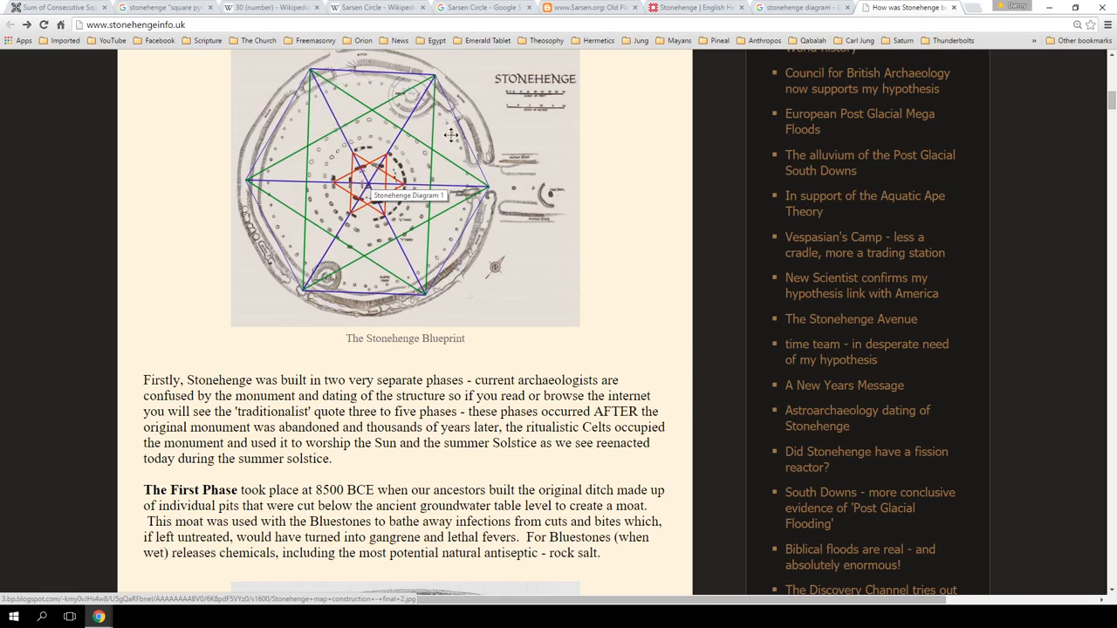
{"action": "mouse_move", "coordinate": [321, 103]}
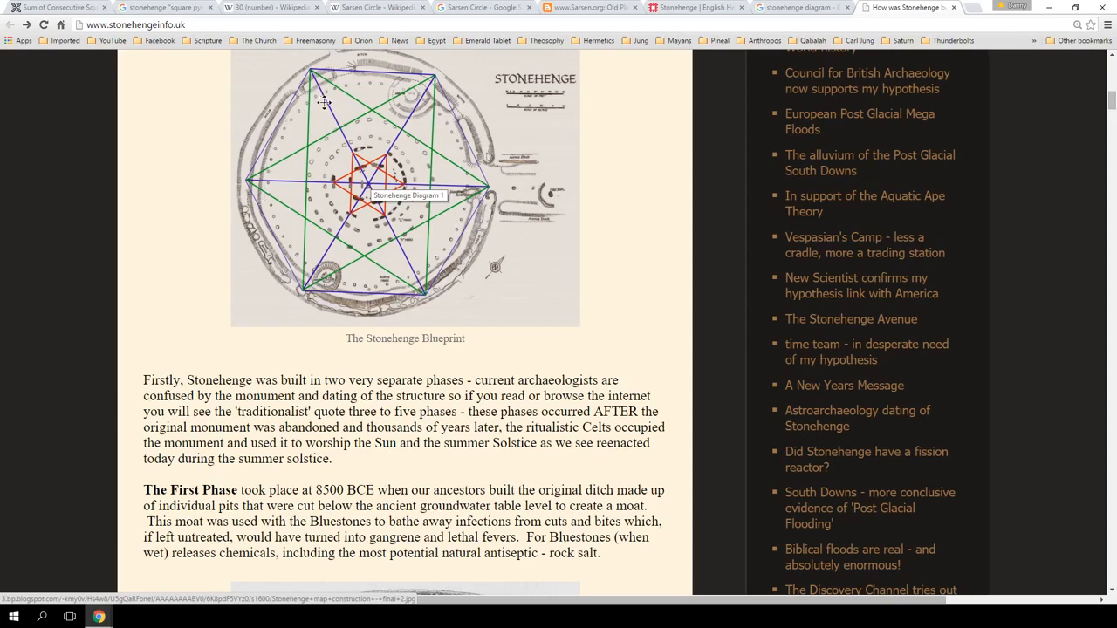
{"action": "mouse_move", "coordinate": [352, 212]}
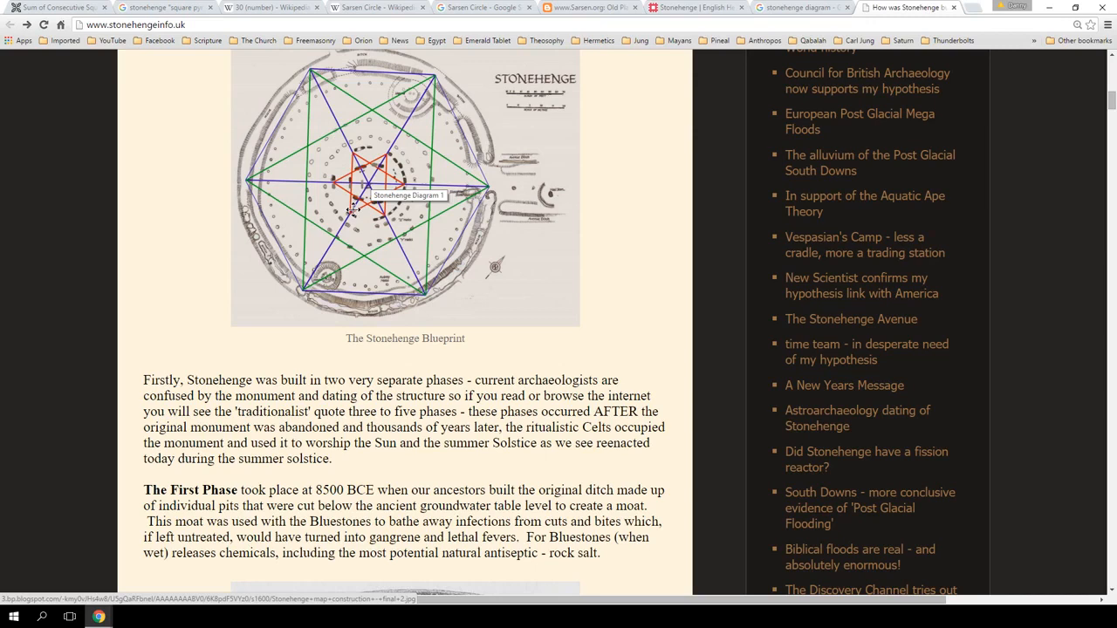
{"action": "mouse_move", "coordinate": [347, 215]}
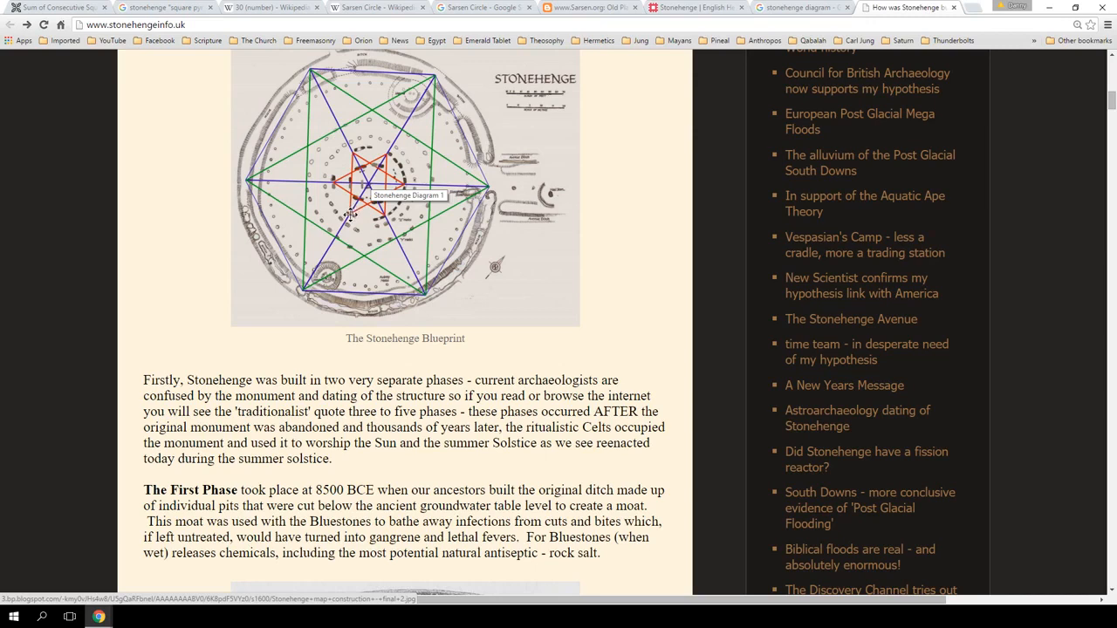
{"action": "scroll", "scroll_direction": "down", "scroll_amount": 3}
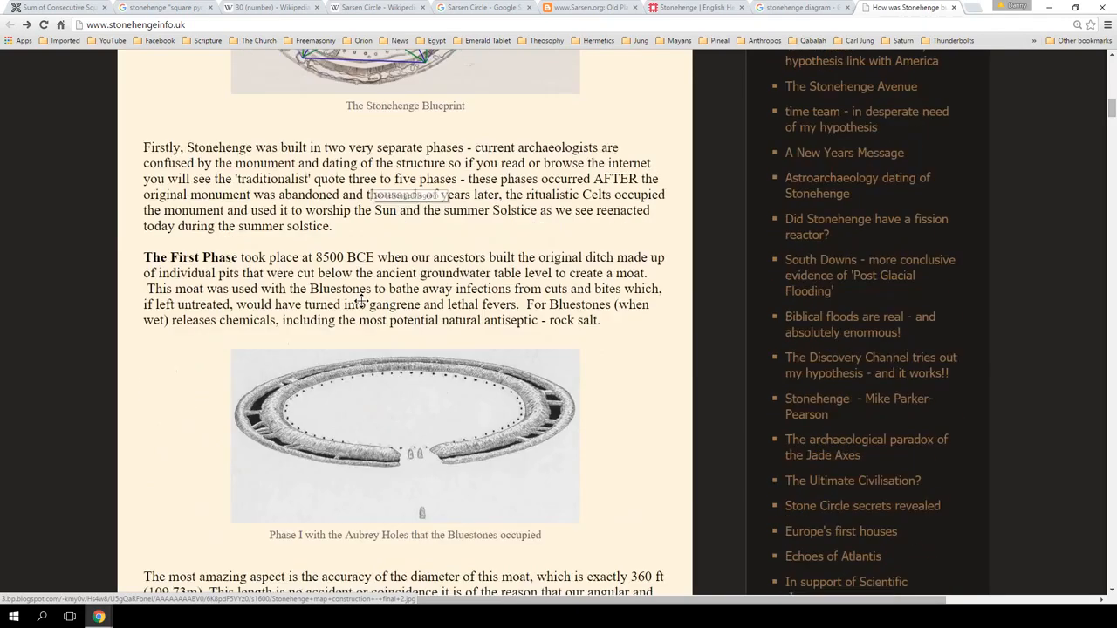
{"action": "scroll", "scroll_direction": "down", "scroll_amount": 3}
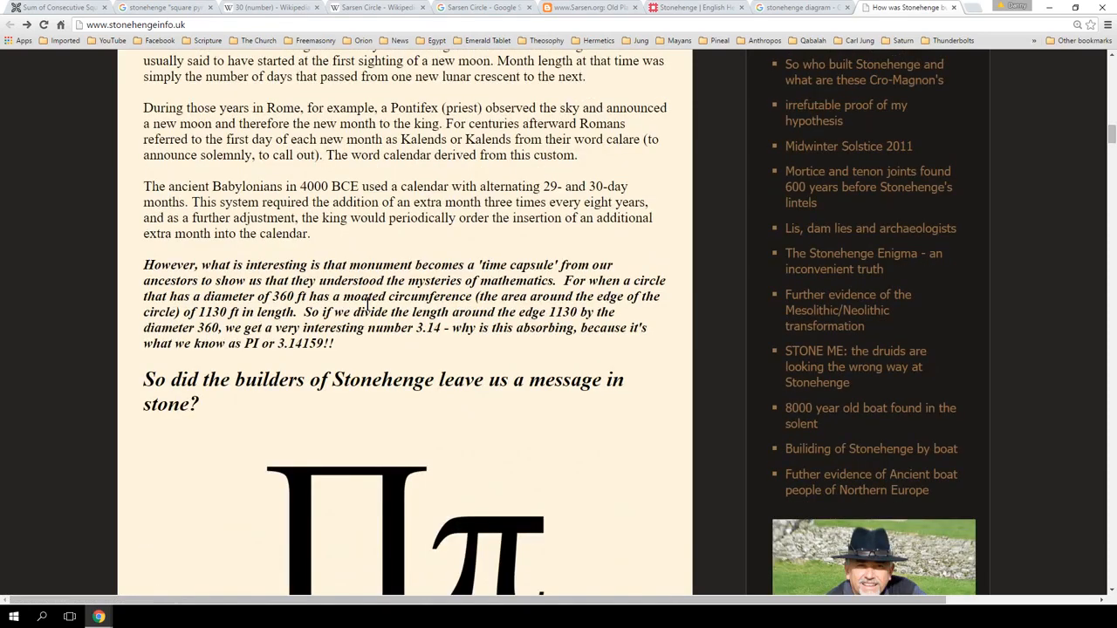
{"action": "scroll", "scroll_direction": "down", "scroll_amount": 3}
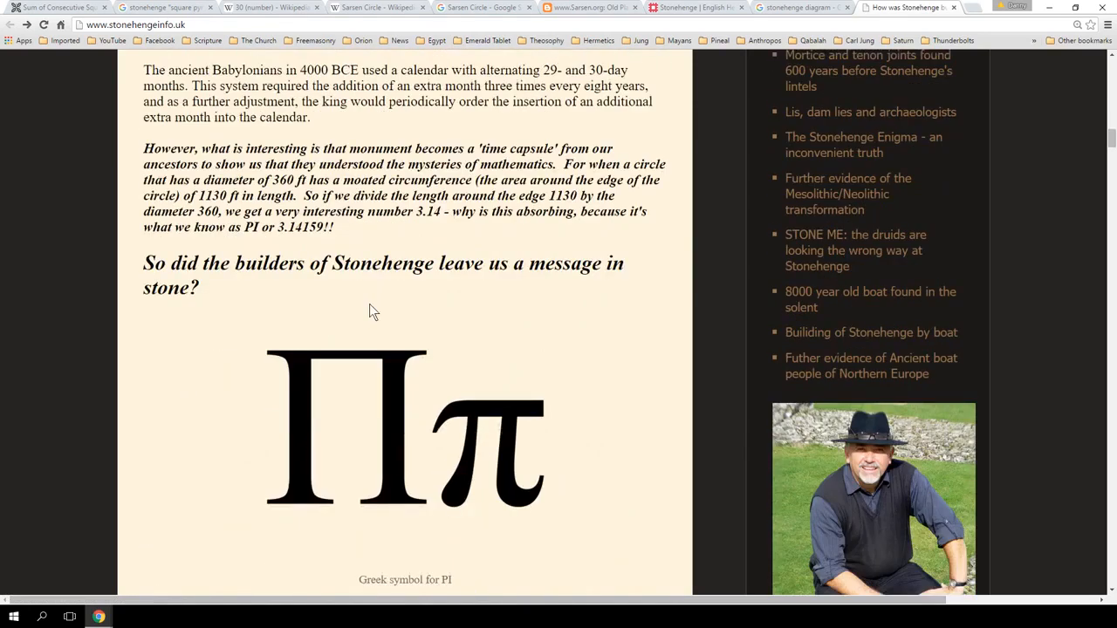
{"action": "scroll", "scroll_direction": "down", "scroll_amount": 3}
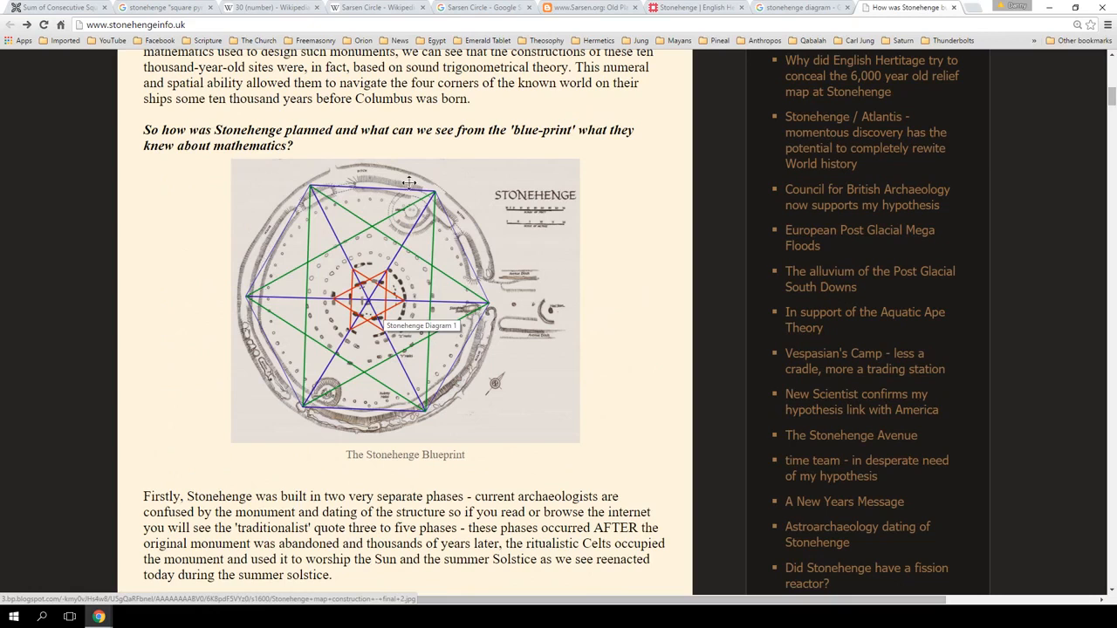
{"action": "mouse_move", "coordinate": [287, 345]}
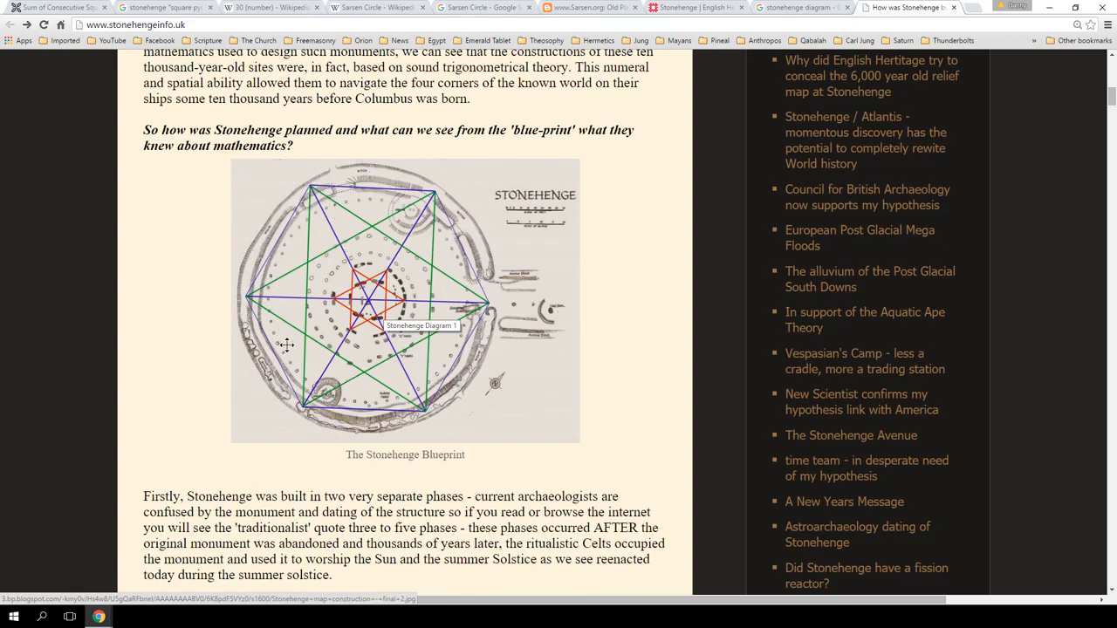
{"action": "mouse_move", "coordinate": [391, 418]}
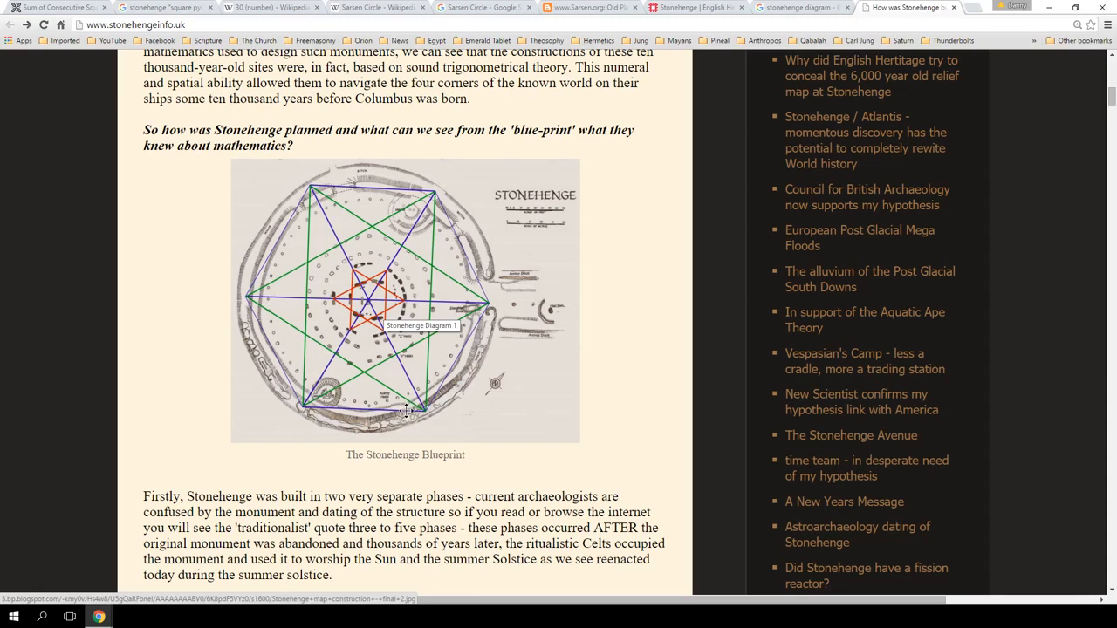
{"action": "mouse_move", "coordinate": [440, 337]}
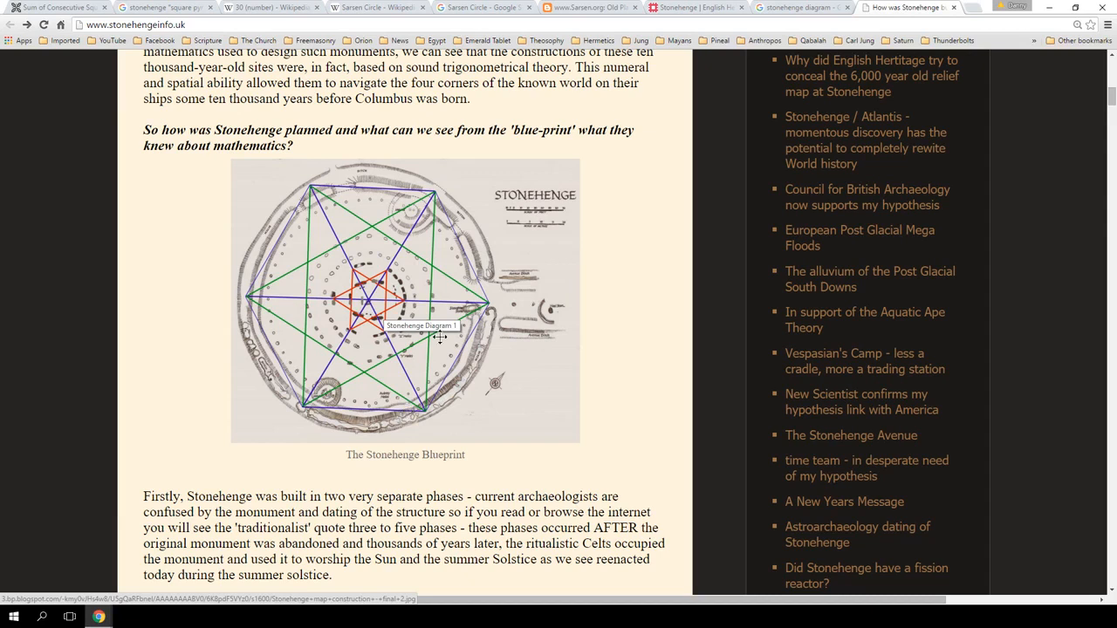
{"action": "mouse_move", "coordinate": [437, 218]}
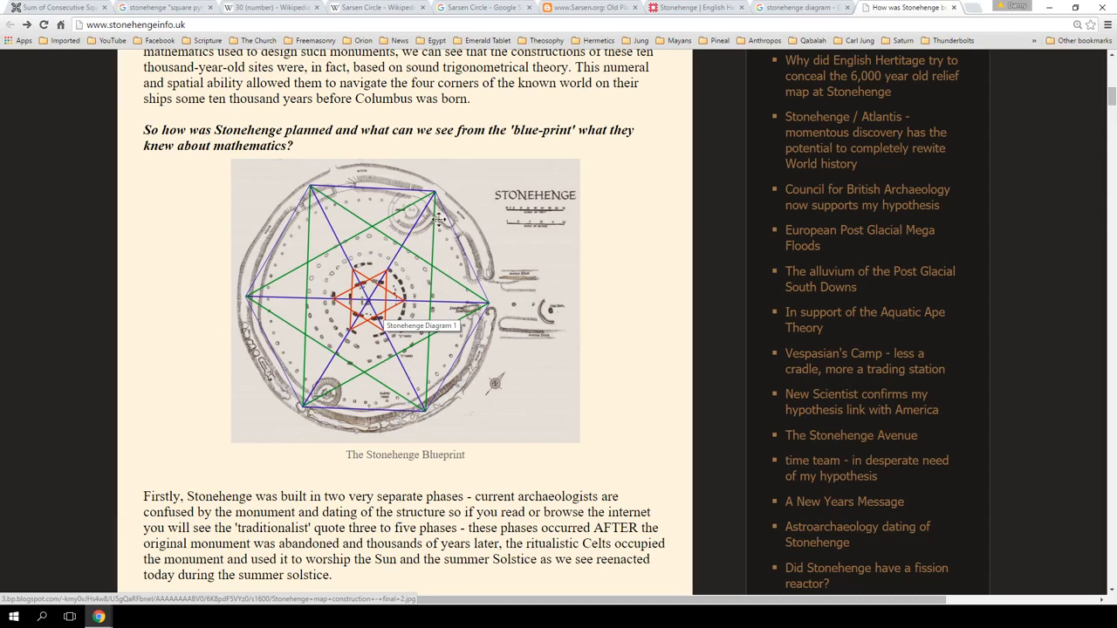
{"action": "mouse_move", "coordinate": [297, 194]}
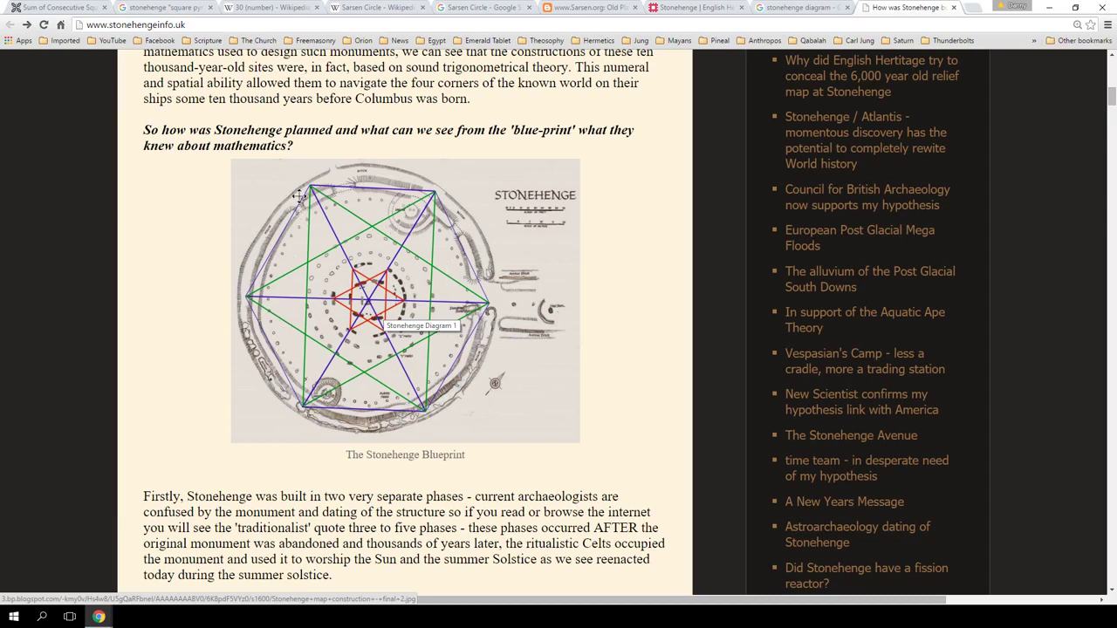
{"action": "mouse_move", "coordinate": [260, 318]}
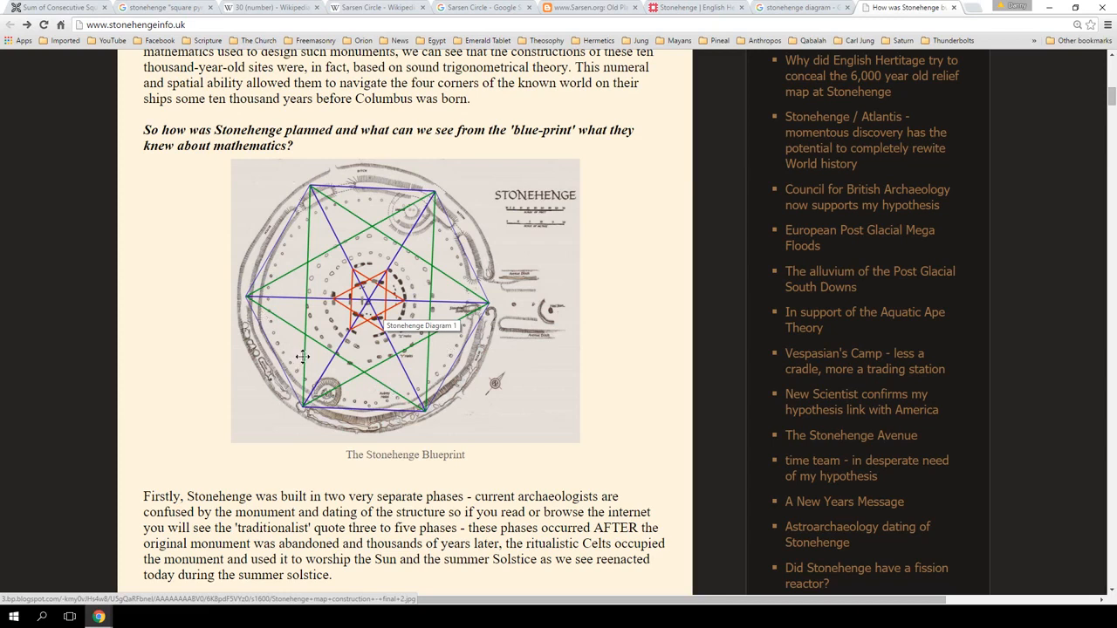
{"action": "mouse_move", "coordinate": [302, 360]}
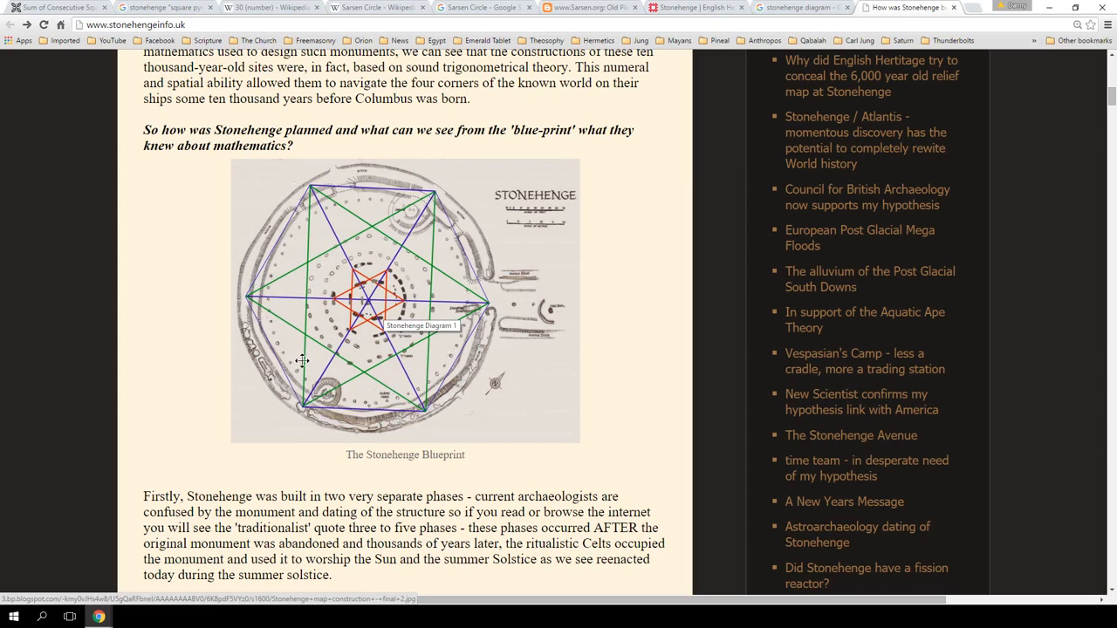
{"action": "mouse_move", "coordinate": [258, 434]}
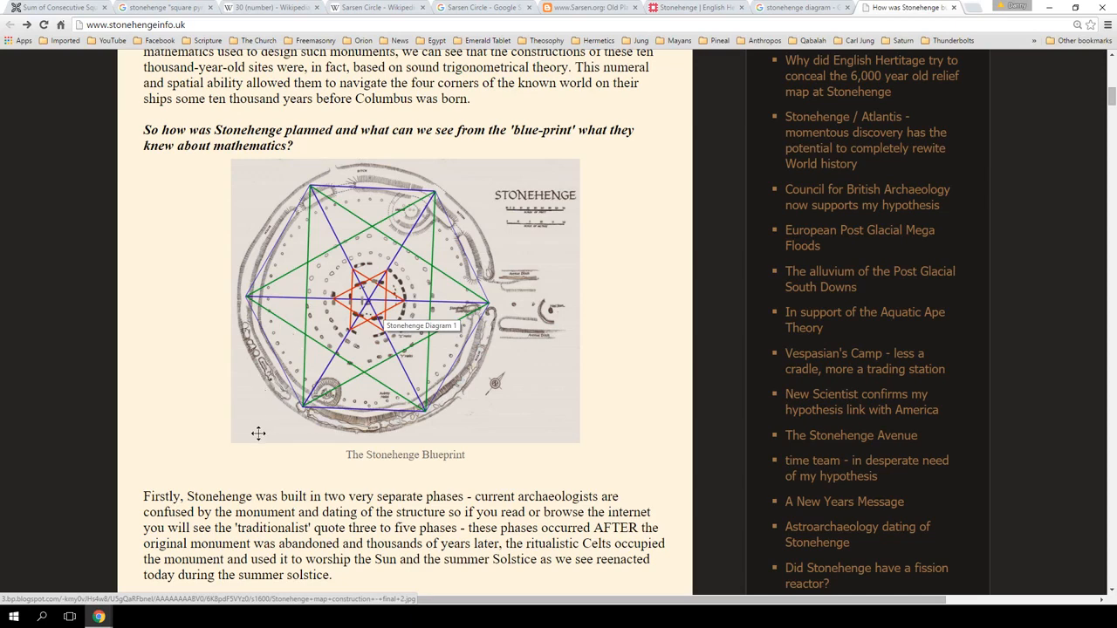